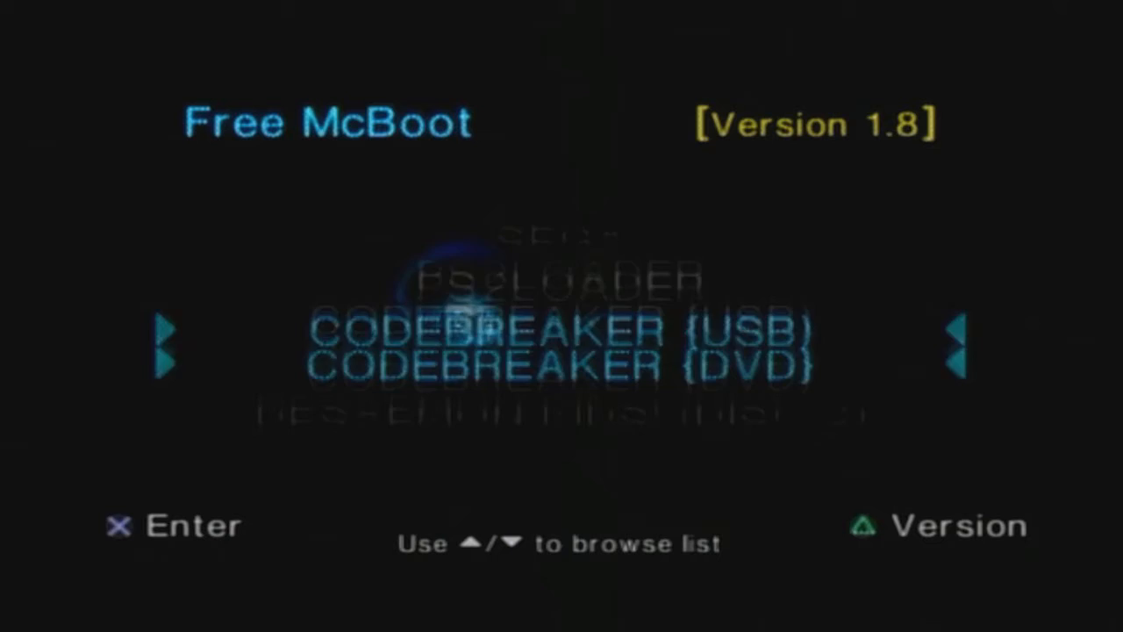
# Move through the Free McBoot boot entries to uLaunchELF and launch it
pyautogui.press('down')
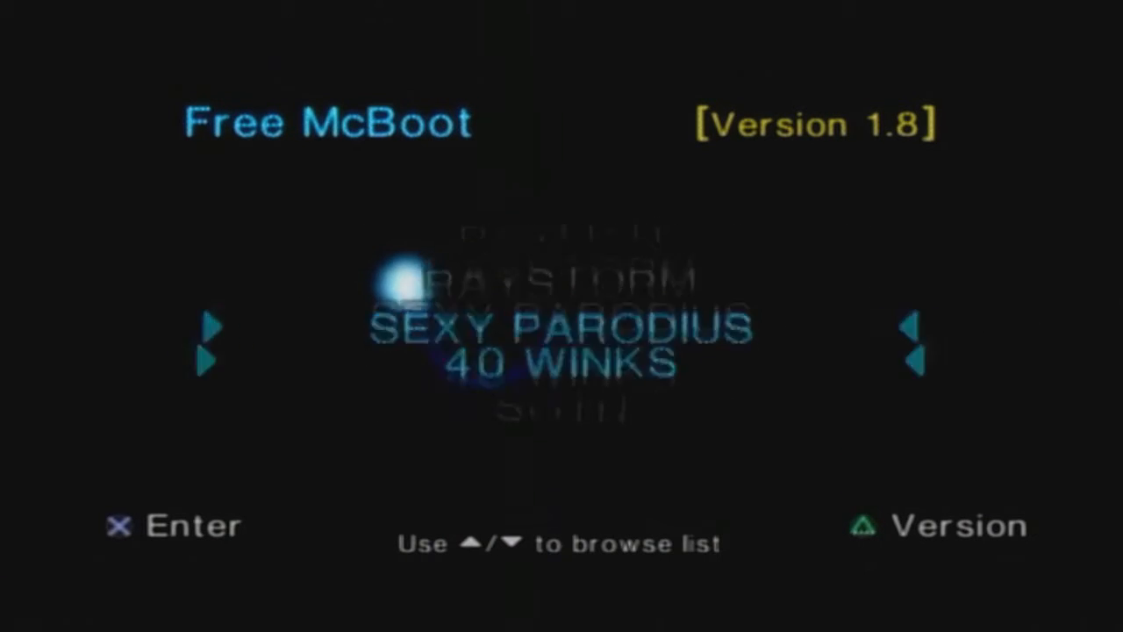
pyautogui.press('Down')
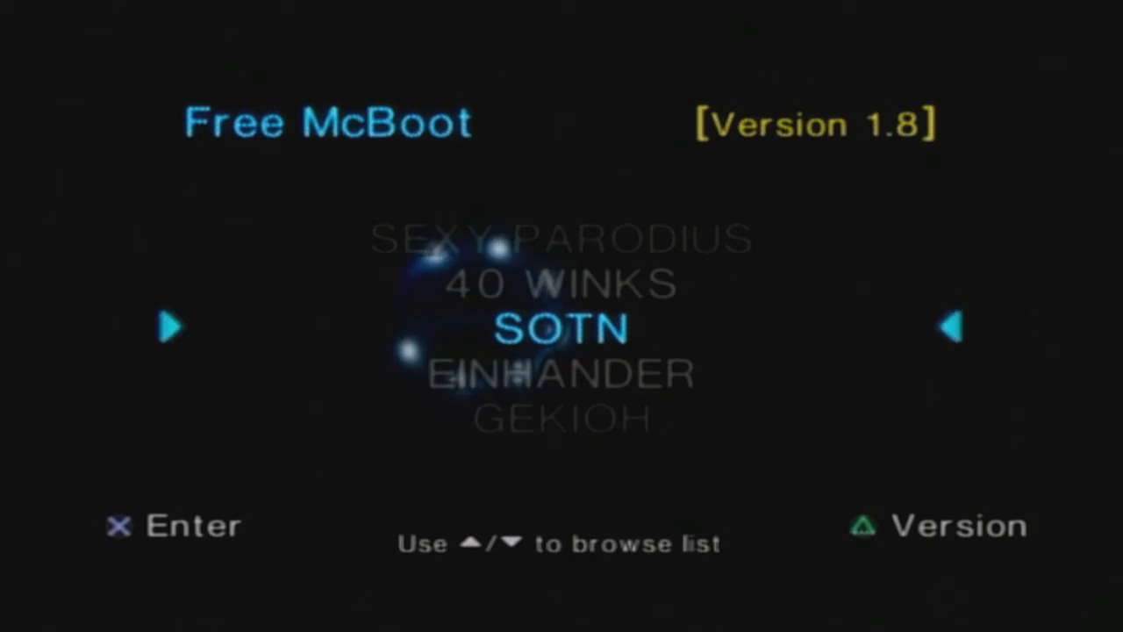
pyautogui.press('up')
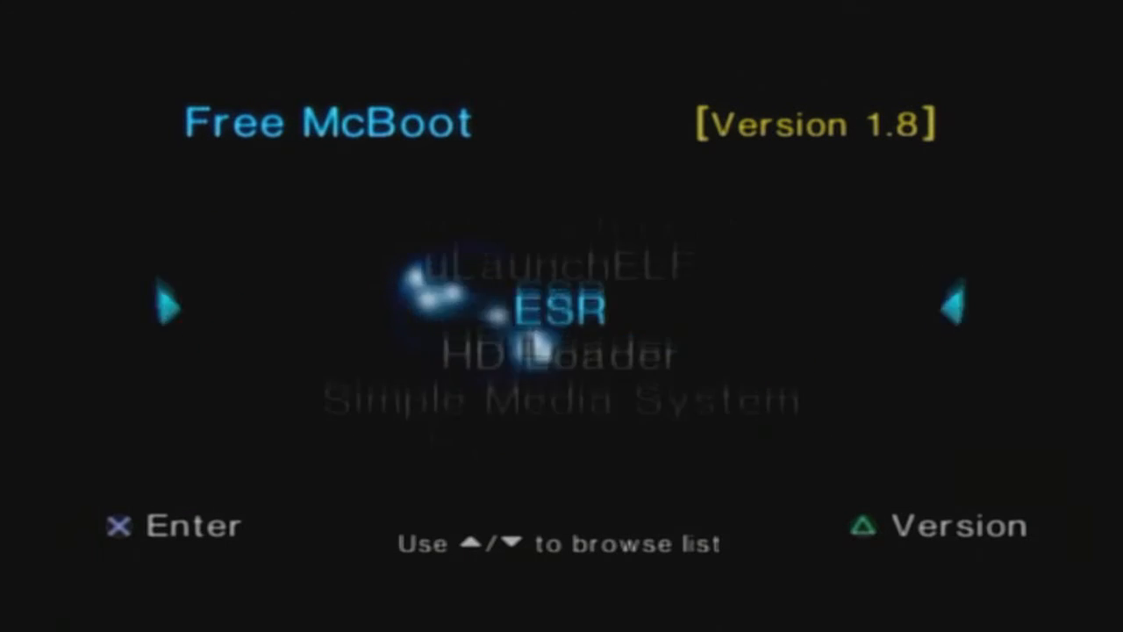
pyautogui.press('Up')
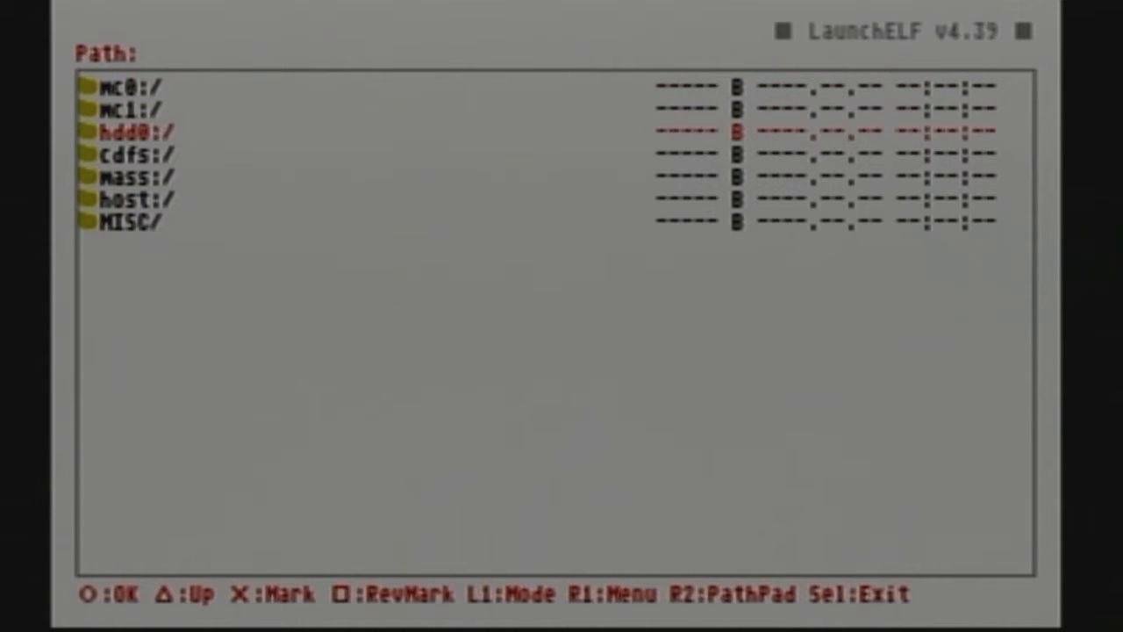
# Browse mass:/ GAME ELFS to the Castlevania - Symphony of the Night ELF and run it
pyautogui.click(132, 176)
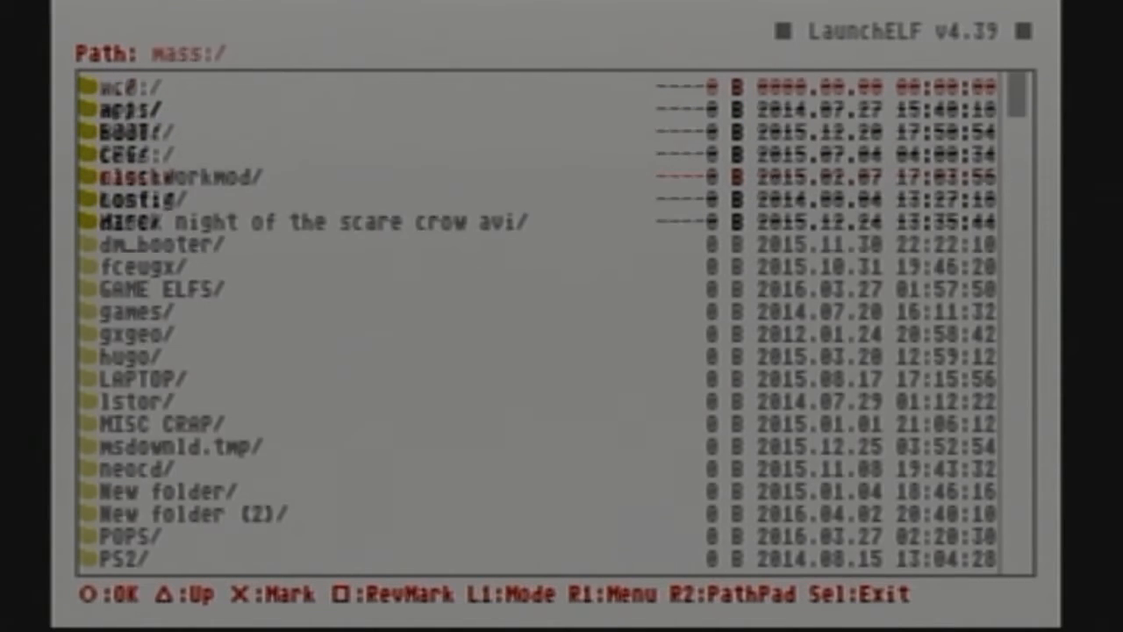
pyautogui.press('Down')
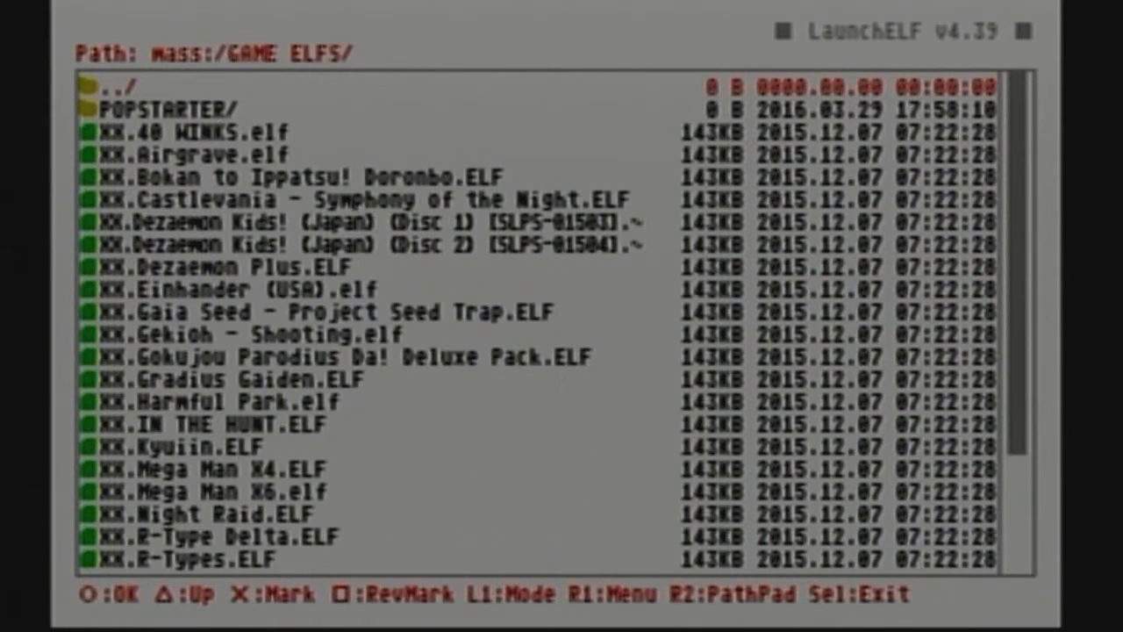
pyautogui.press('Down')
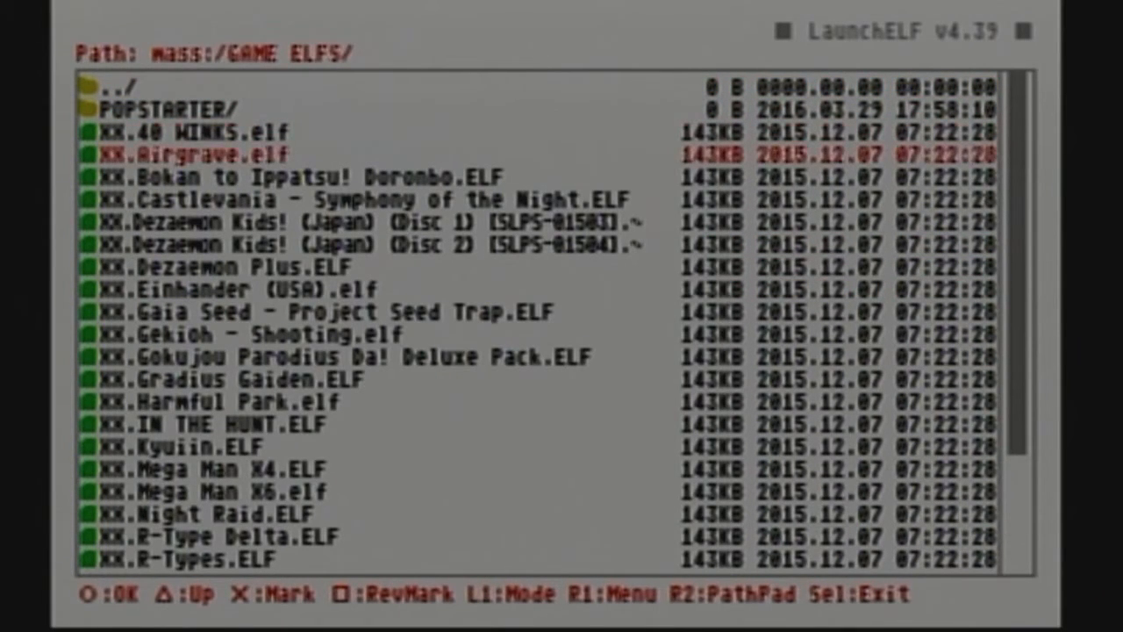
pyautogui.press('Down')
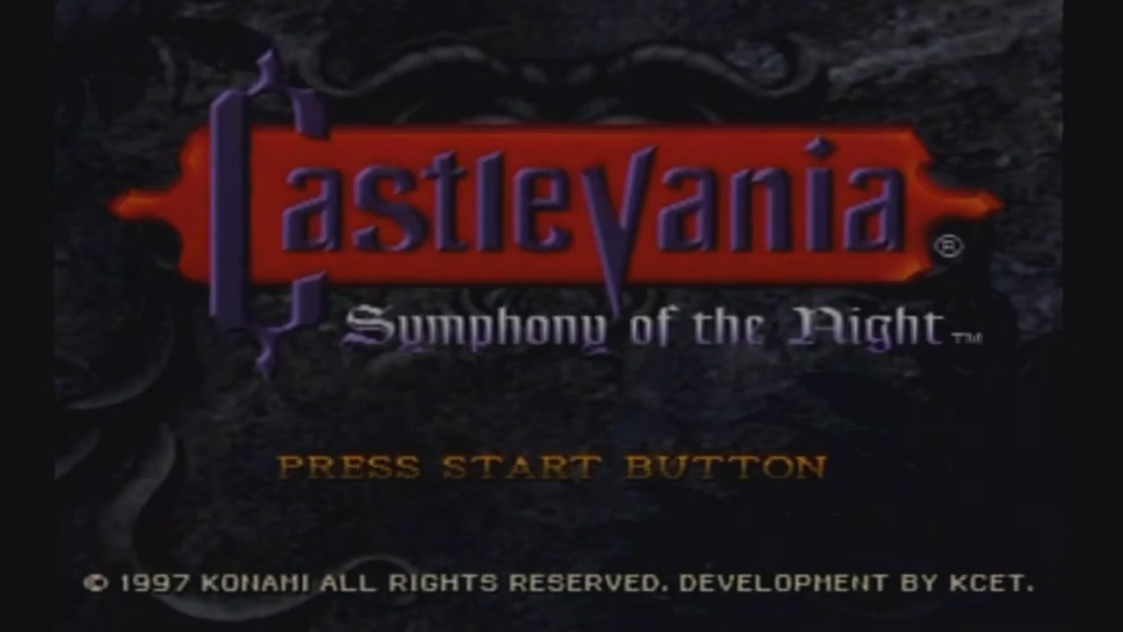
# Start the game from the Castlevania: Symphony of the Night title screen
pyautogui.press('enter')
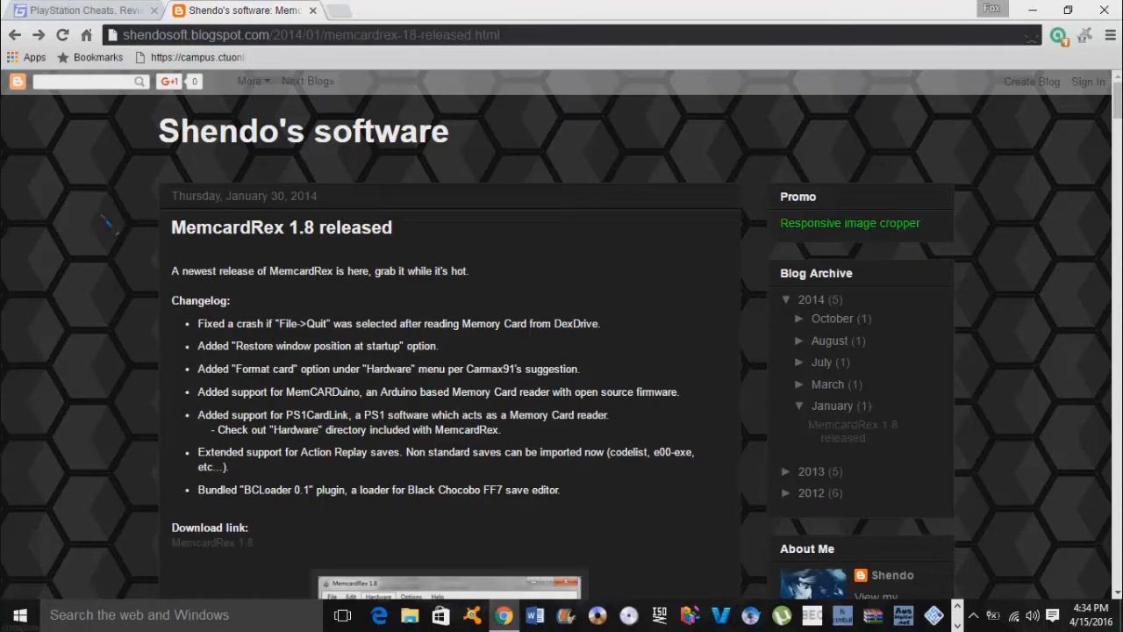
pyautogui.moveTo(302, 149)
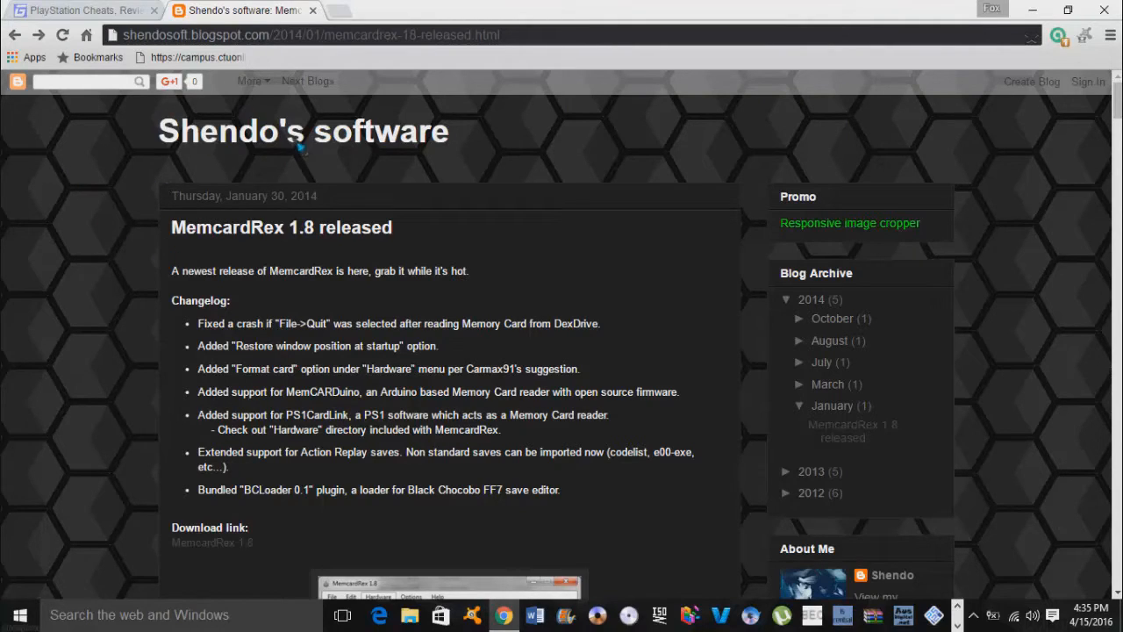
pyautogui.moveTo(114, 161)
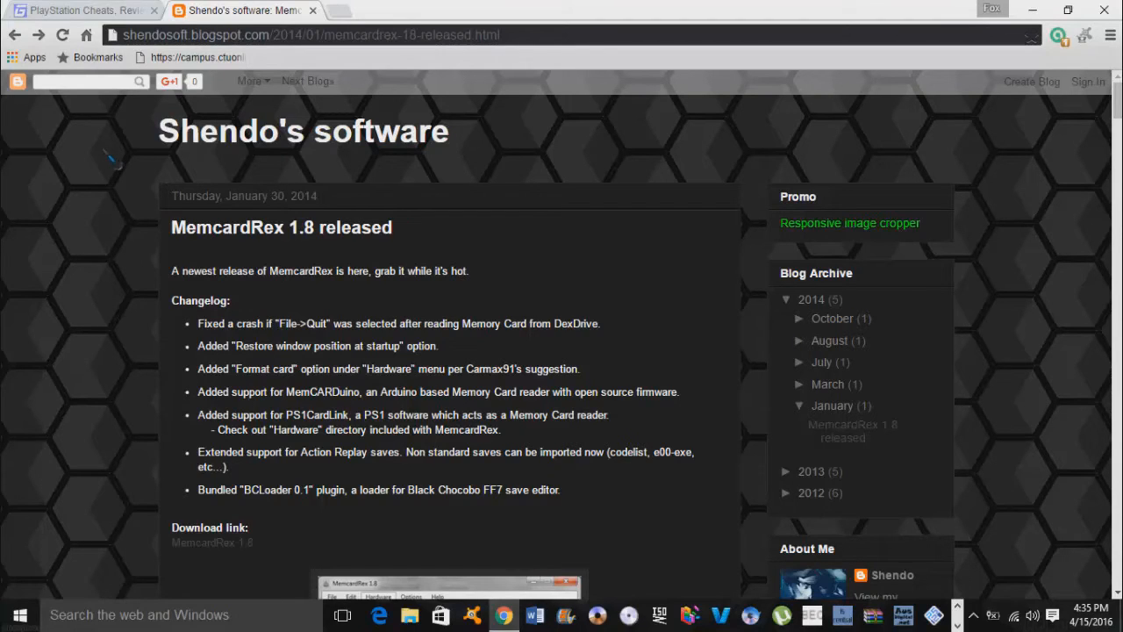
pyautogui.moveTo(189, 250)
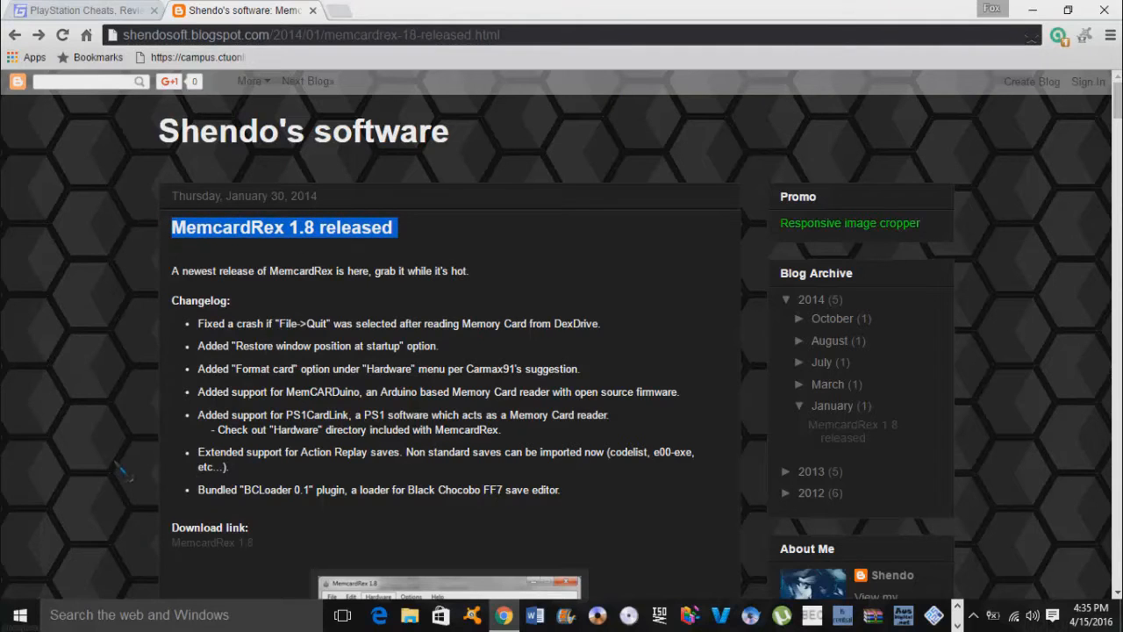
# Follow the MemcardRex 1.8 download link in the release post to its MediaFire page
pyautogui.scroll(-3)
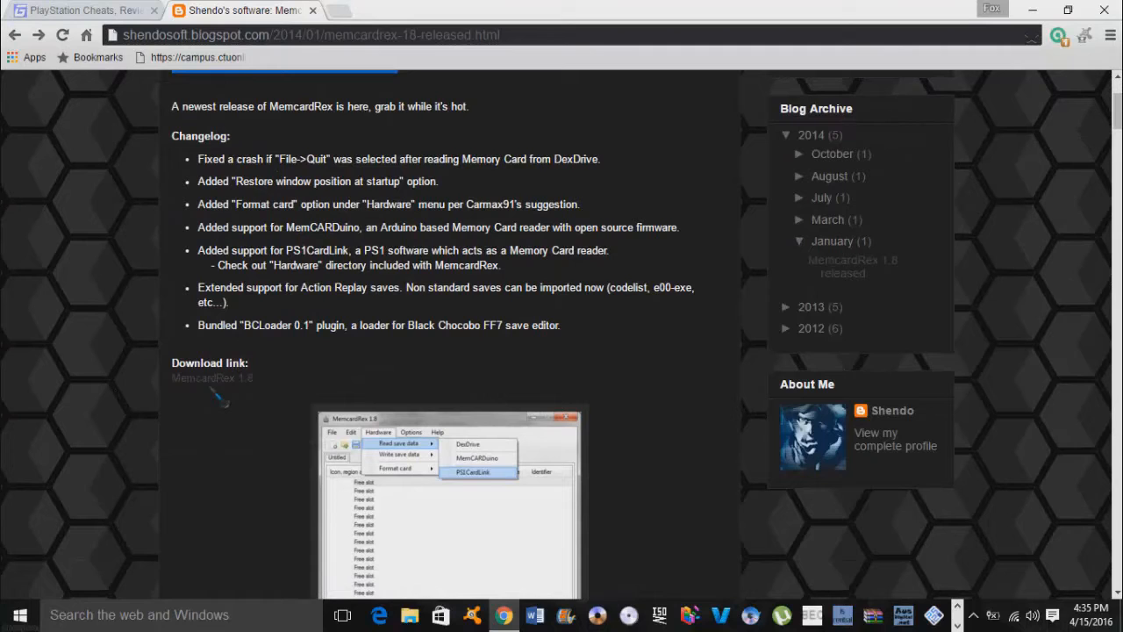
pyautogui.click(210, 378)
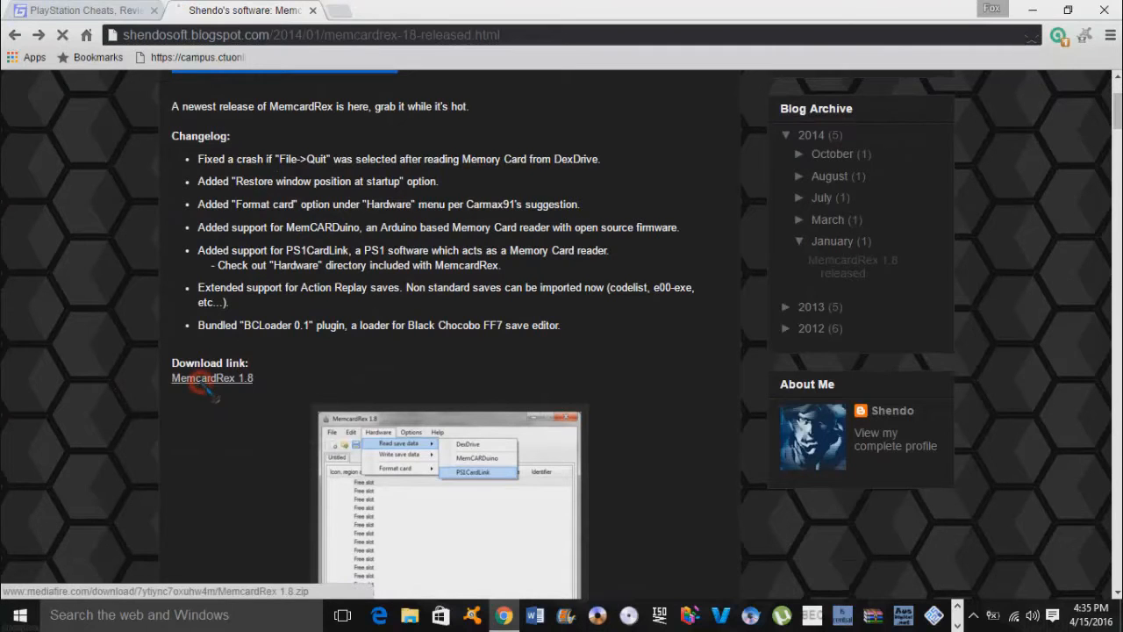
pyautogui.click(210, 377)
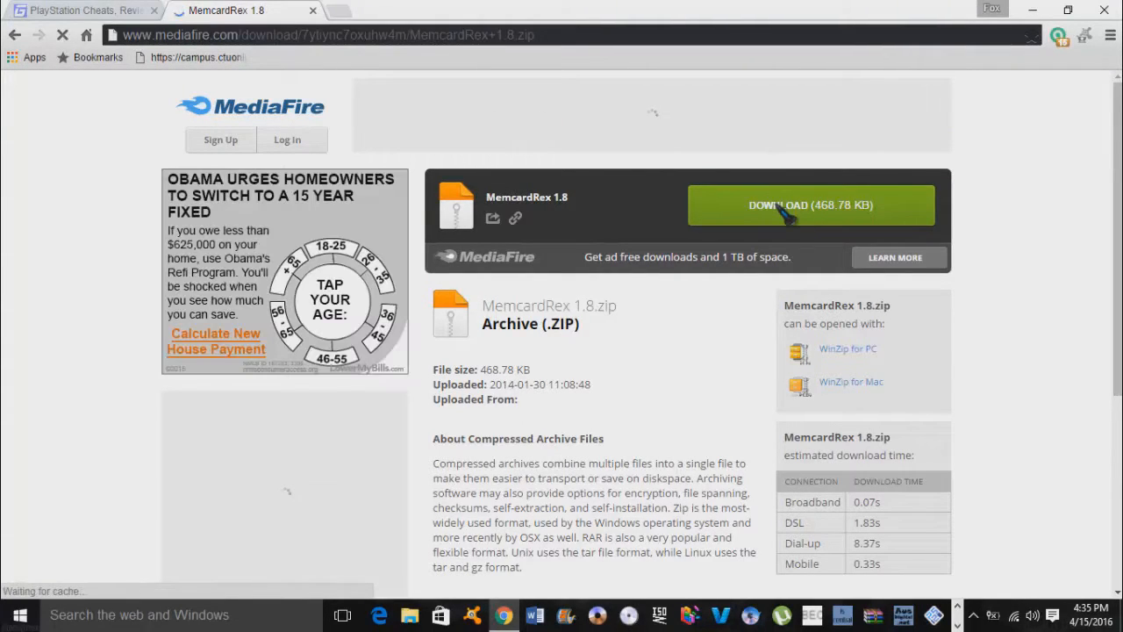
# Download MemcardRex 1.8.zip from MediaFire and save it to the Desktop
pyautogui.click(811, 203)
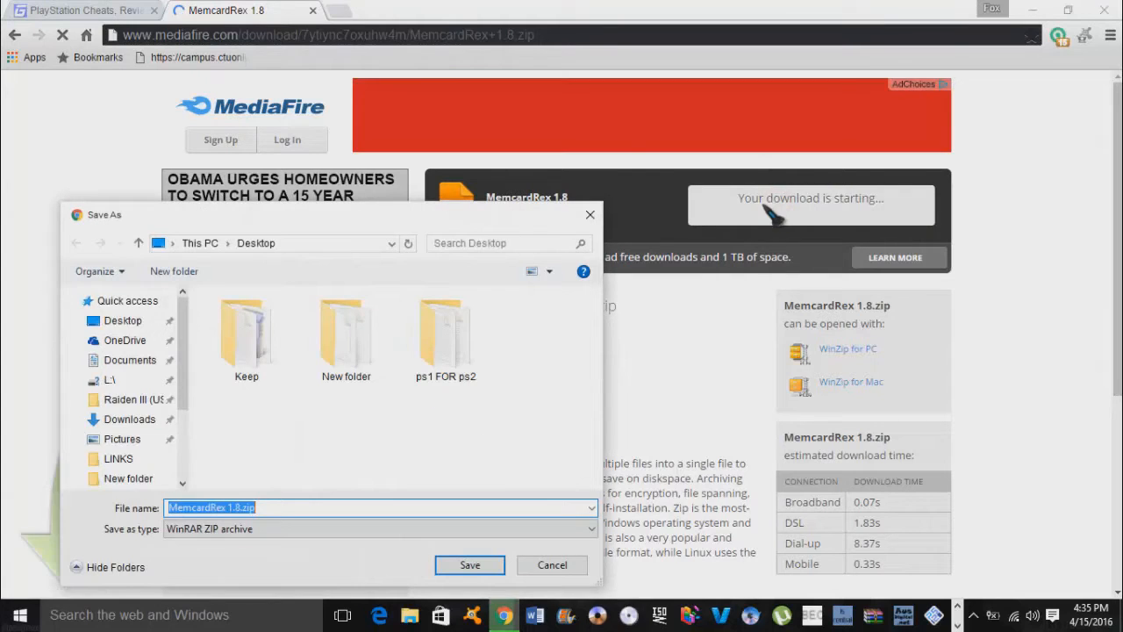
pyautogui.click(470, 562)
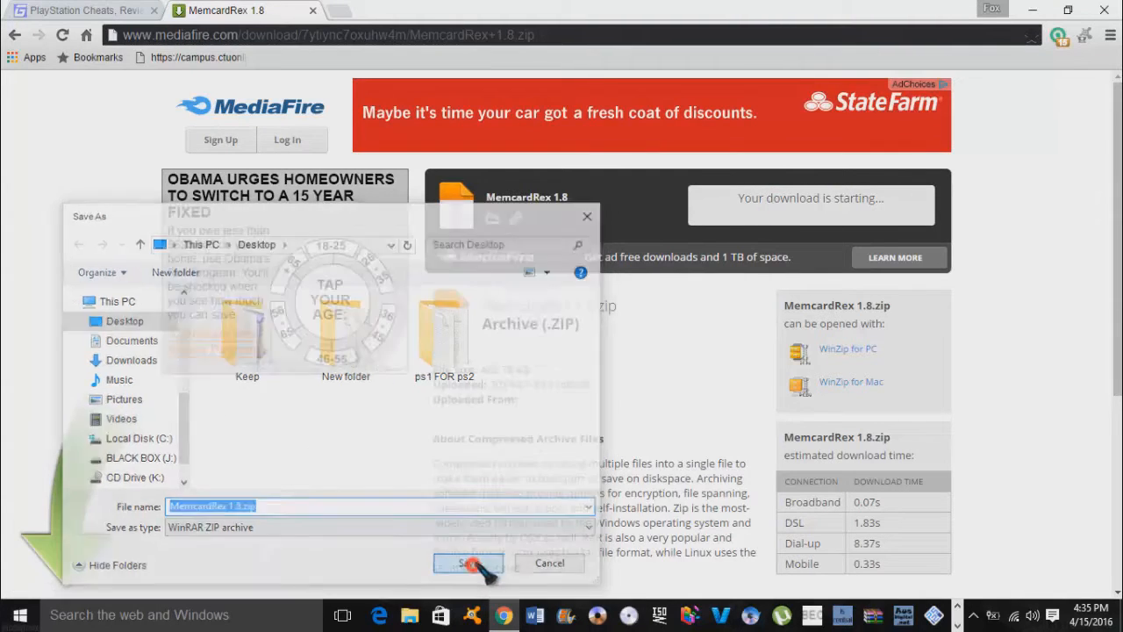
pyautogui.click(467, 561)
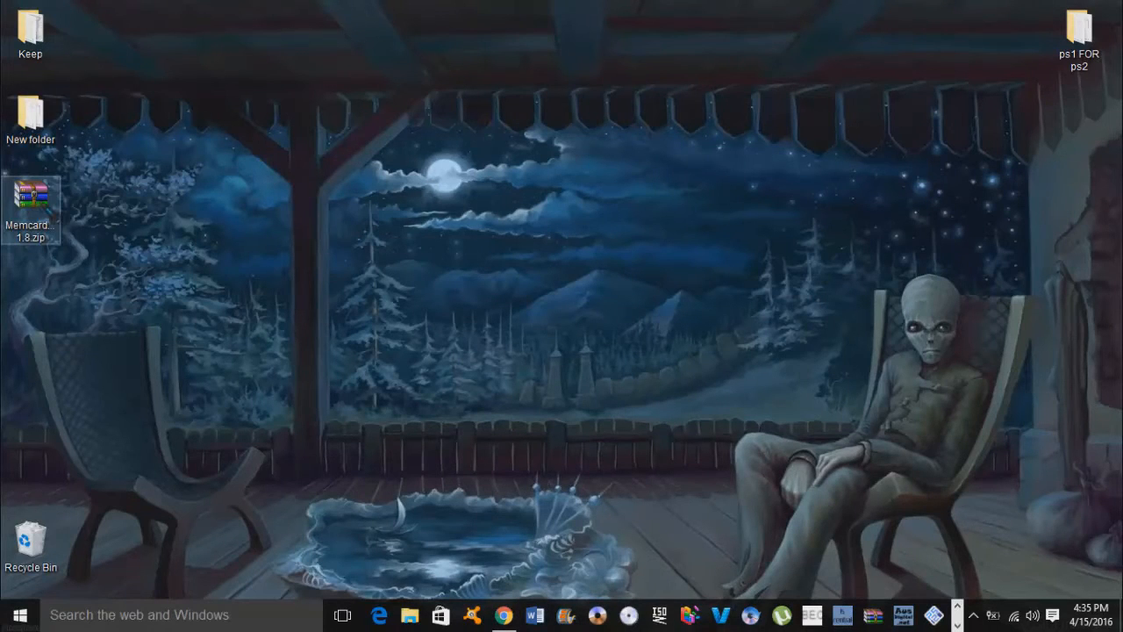
# Extract MemcardRex 1.8.zip into a MemcardRex 1.8 folder on the desktop
pyautogui.rightClick(32, 197)
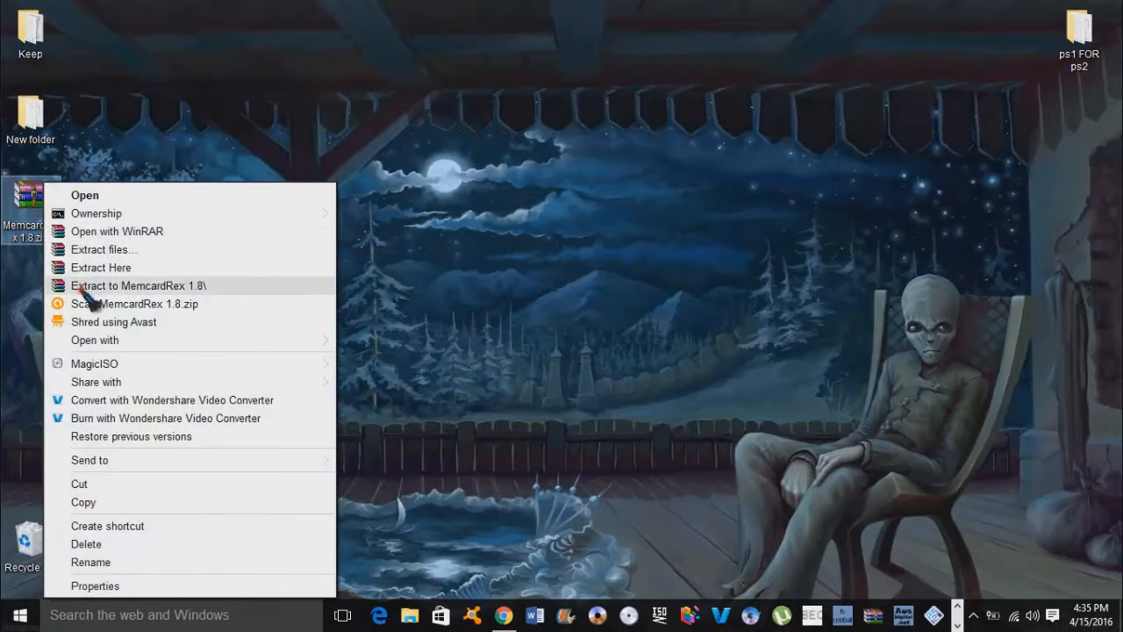
pyautogui.click(139, 285)
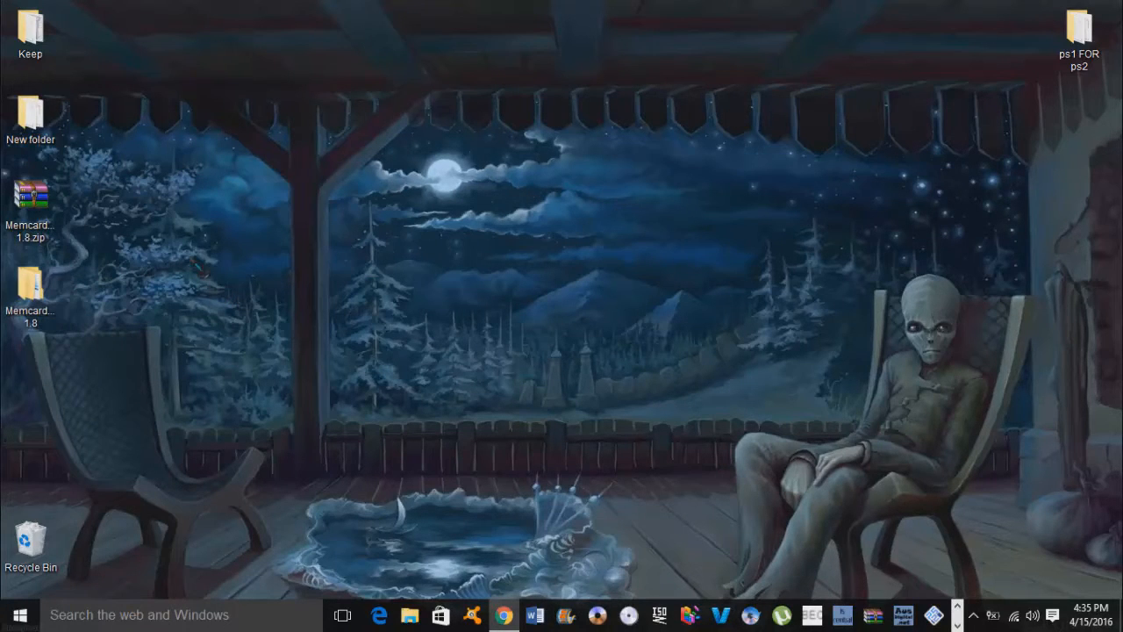
pyautogui.moveTo(505, 360)
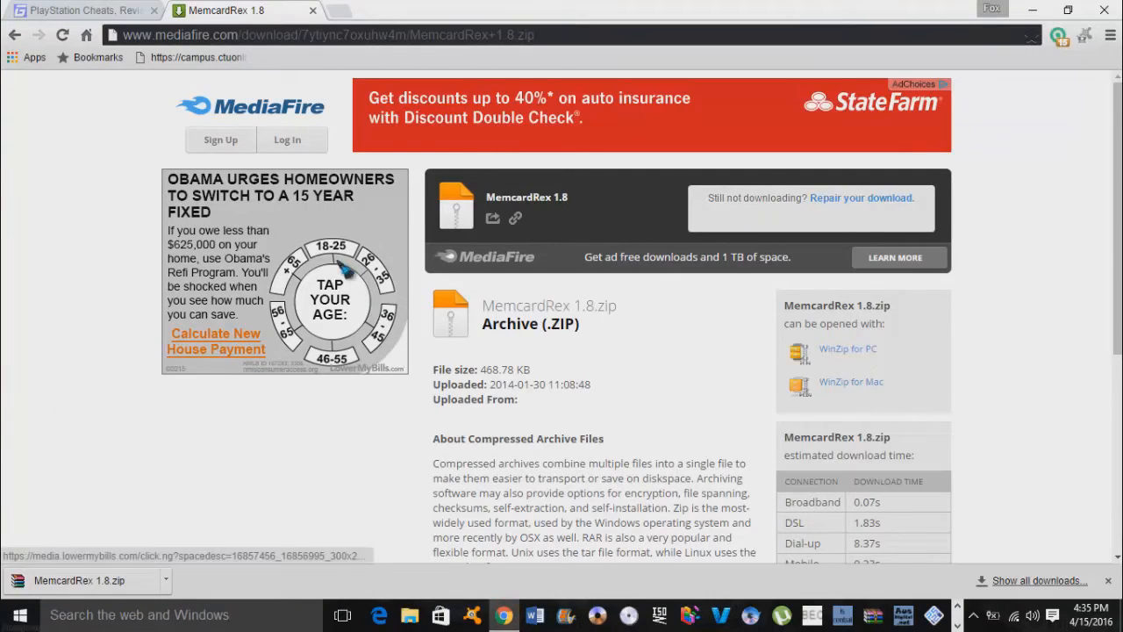
# In the GameFAQs PlayStation list under C, reach the Castlevania: Symphony of the Night Saves page
pyautogui.click(79, 10)
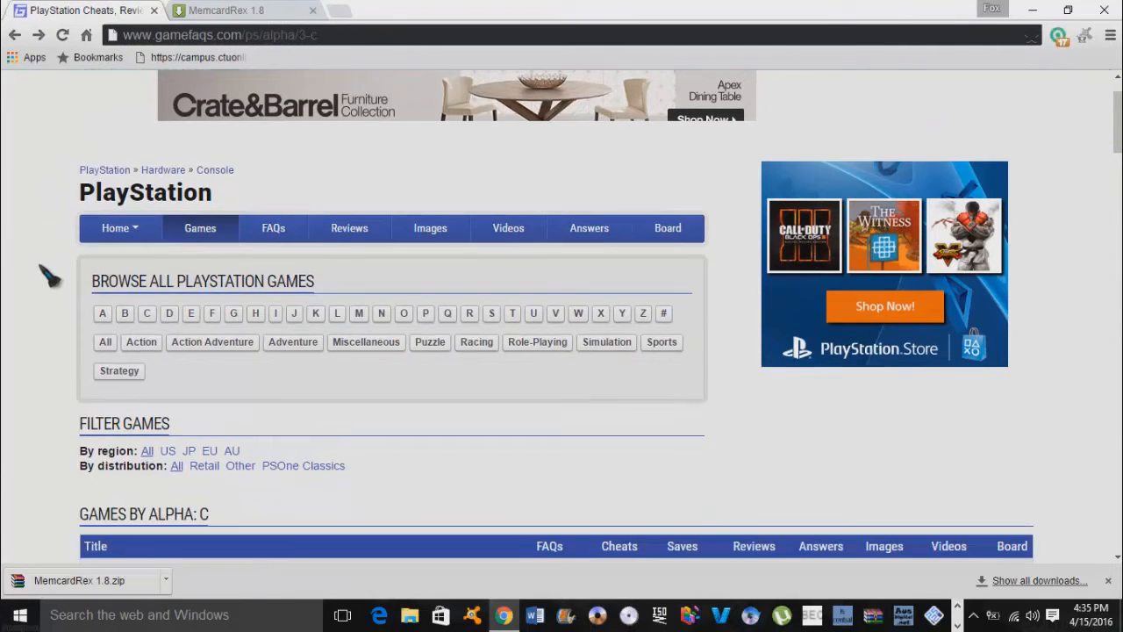
pyautogui.scroll(-3)
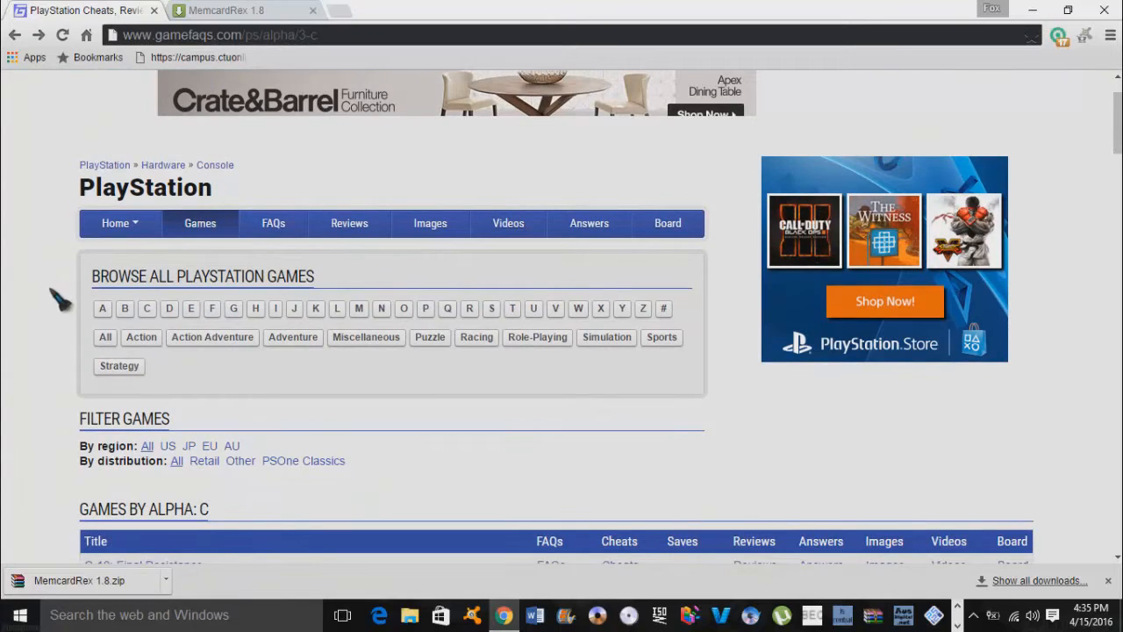
pyautogui.click(147, 309)
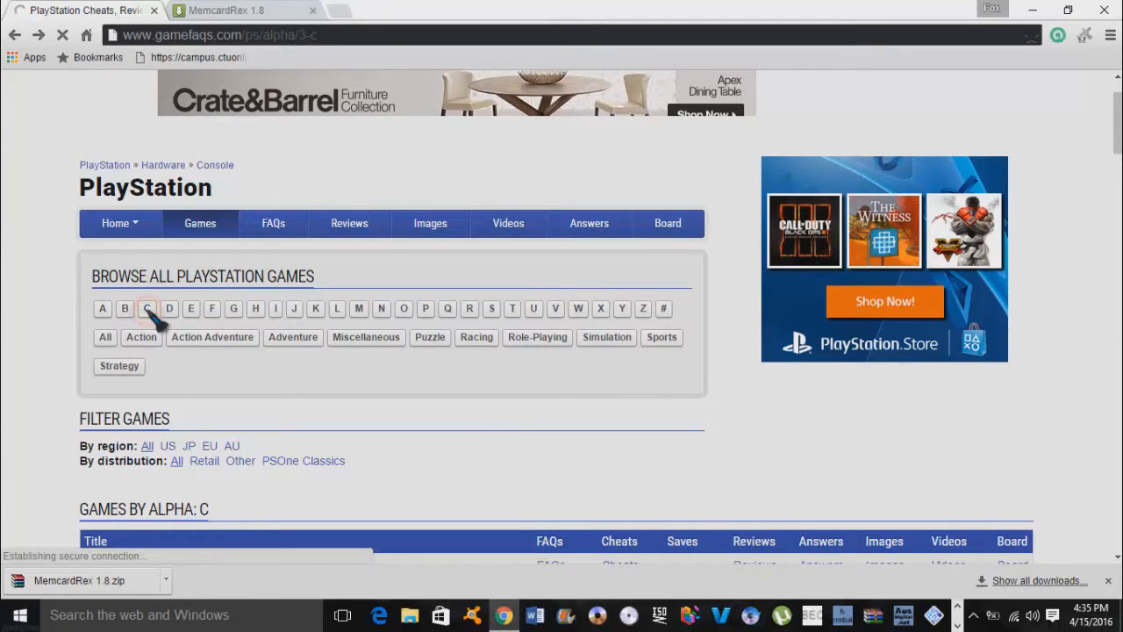
pyautogui.scroll(-3)
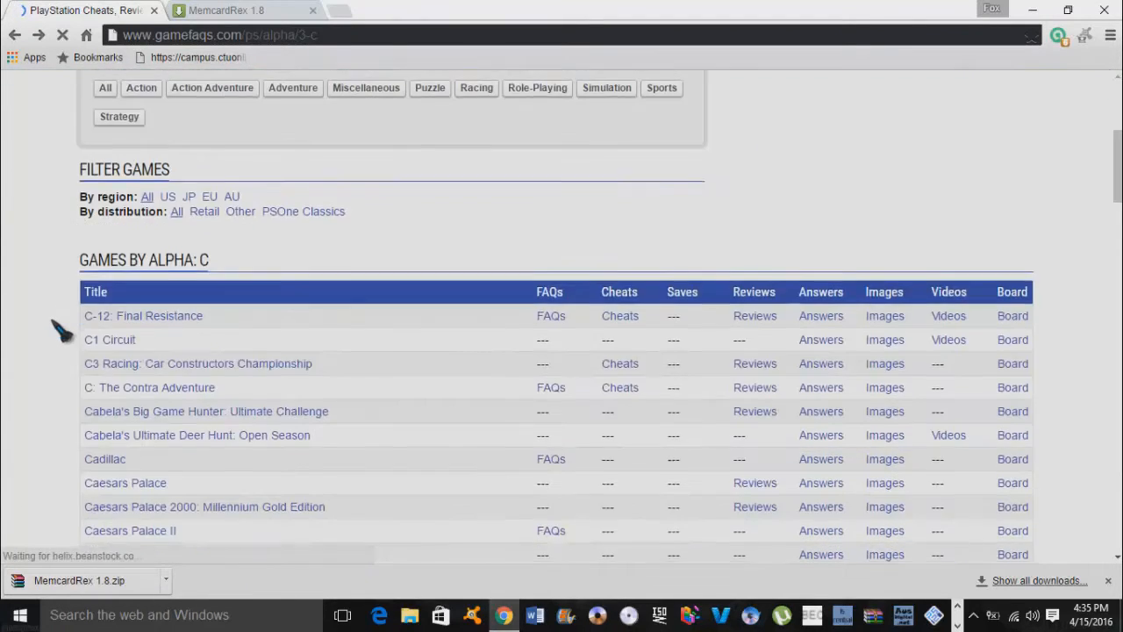
pyautogui.scroll(-3)
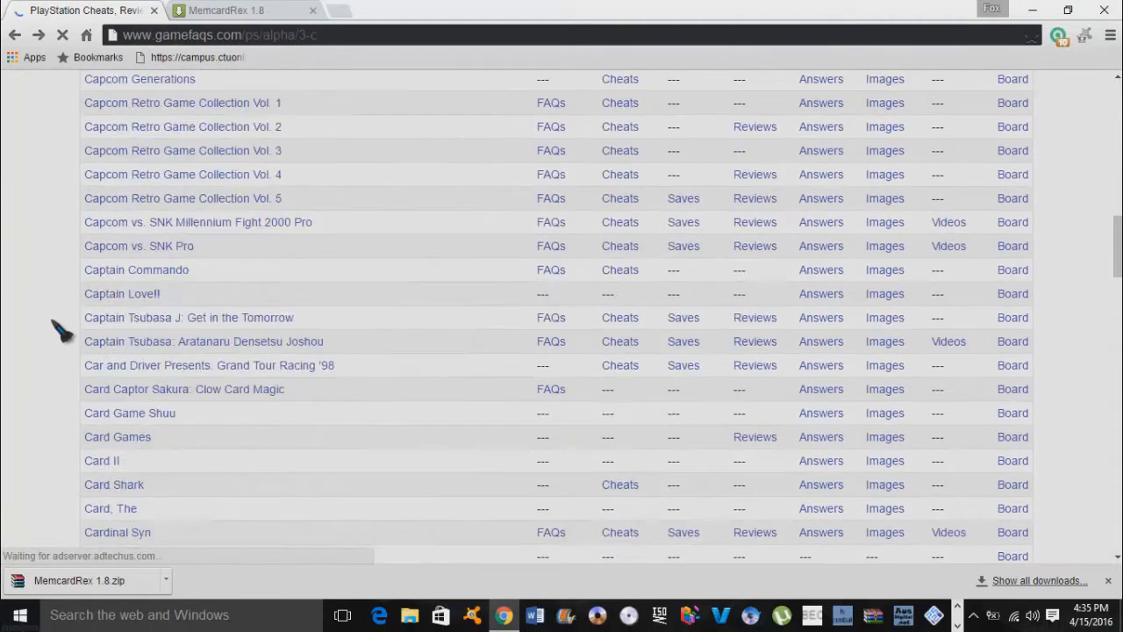
pyautogui.scroll(-3)
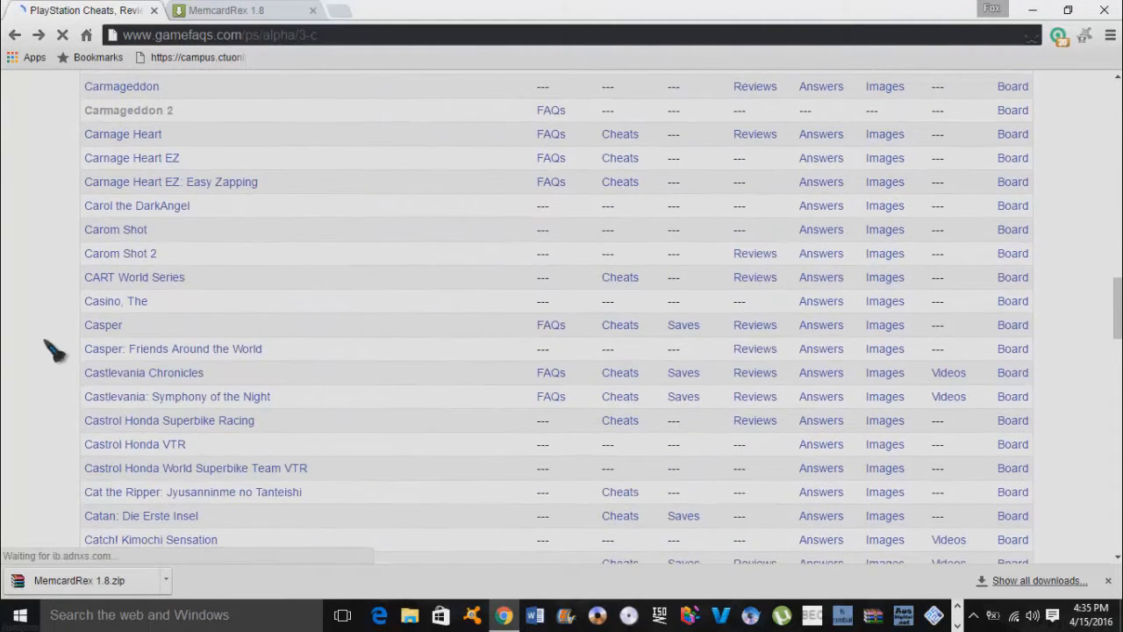
pyautogui.moveTo(383, 412)
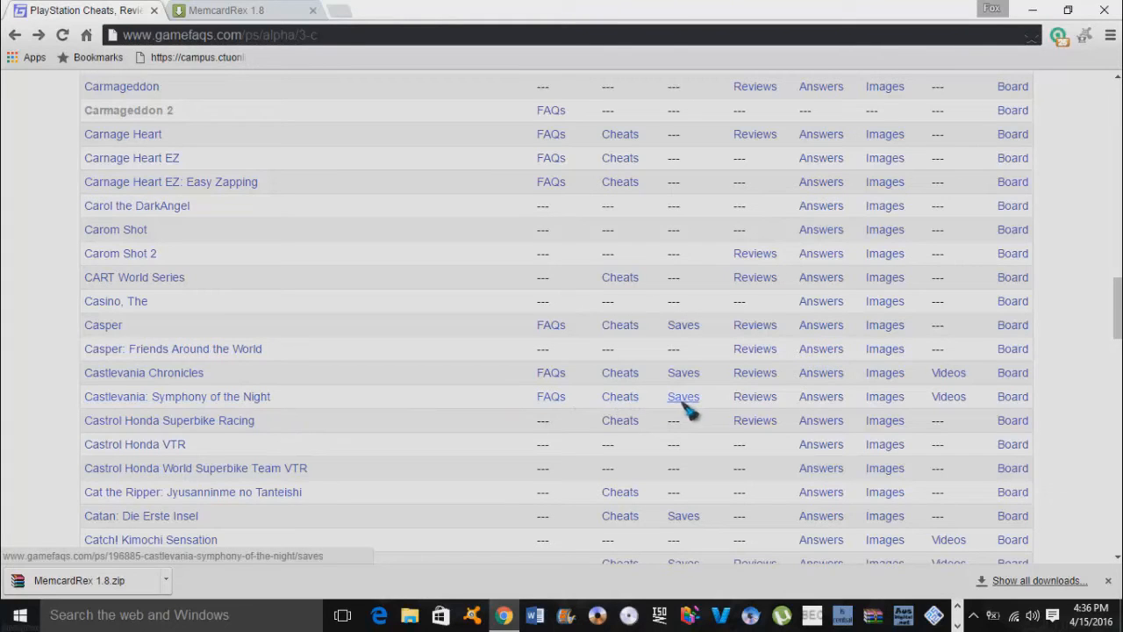
pyautogui.click(683, 396)
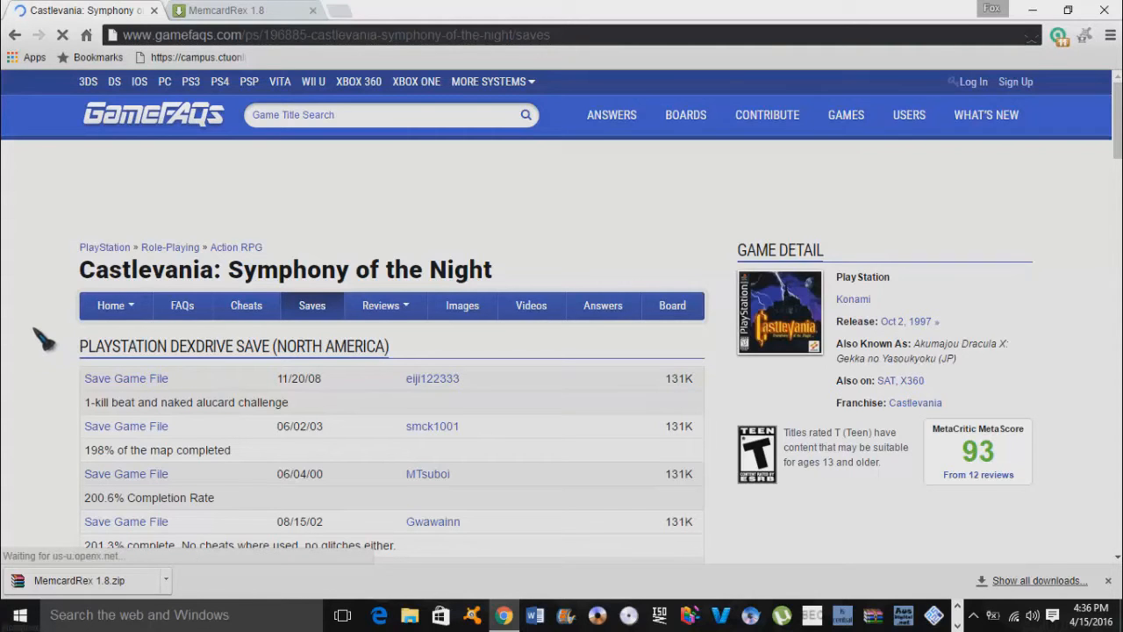
# Download the 255% completion save castlevania_sotn_255.GME to the Desktop
pyautogui.scroll(-3)
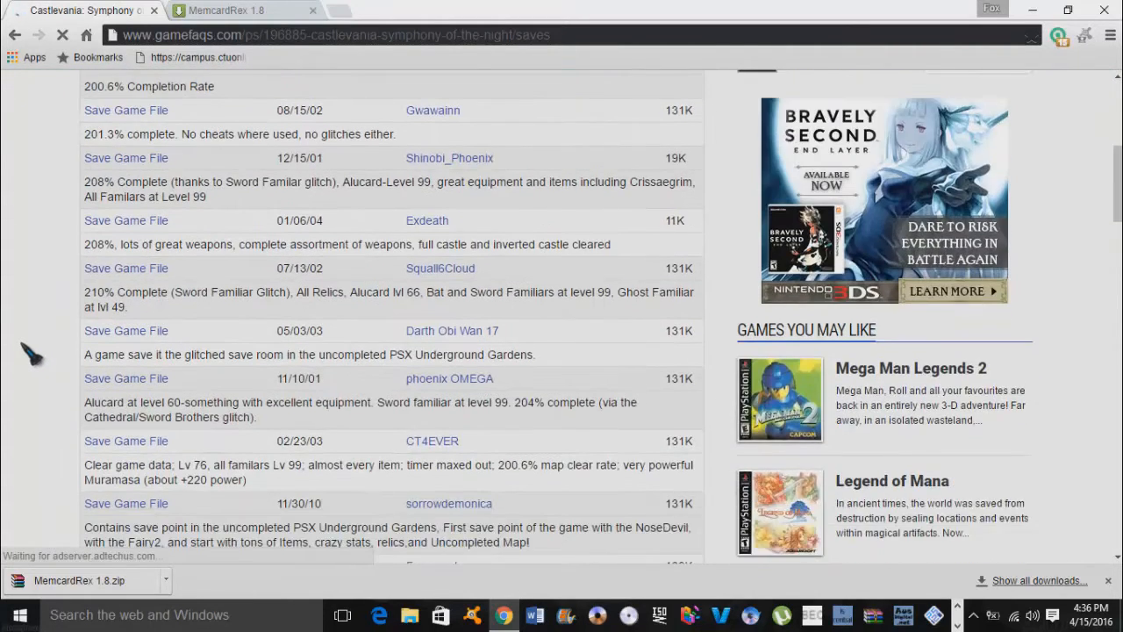
pyautogui.scroll(-3)
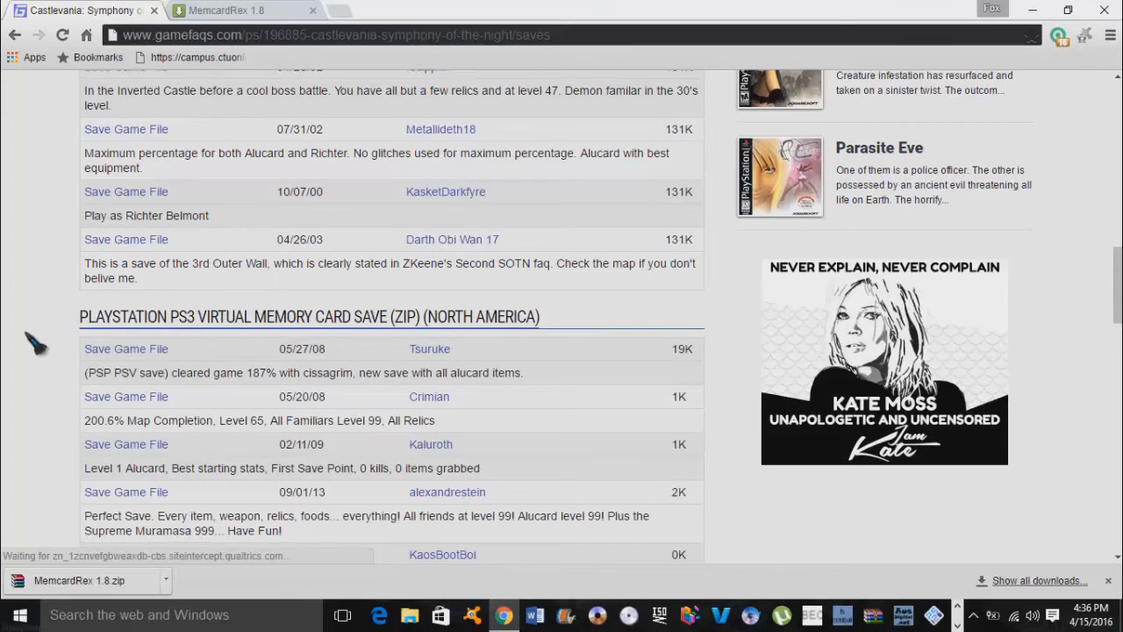
pyautogui.scroll(-3)
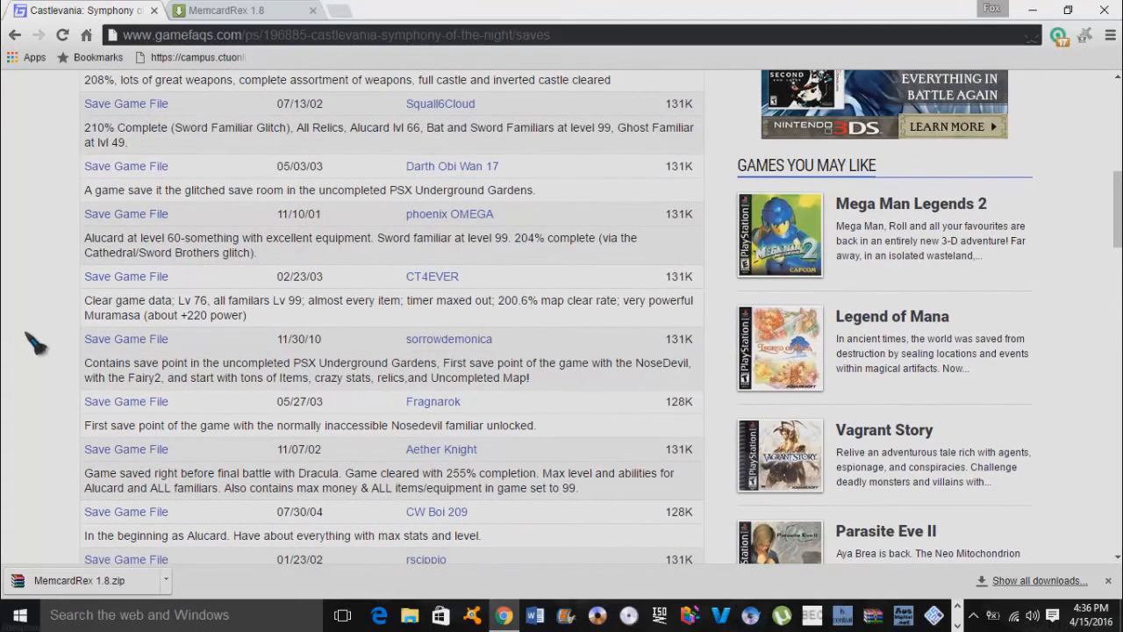
pyautogui.moveTo(49, 363)
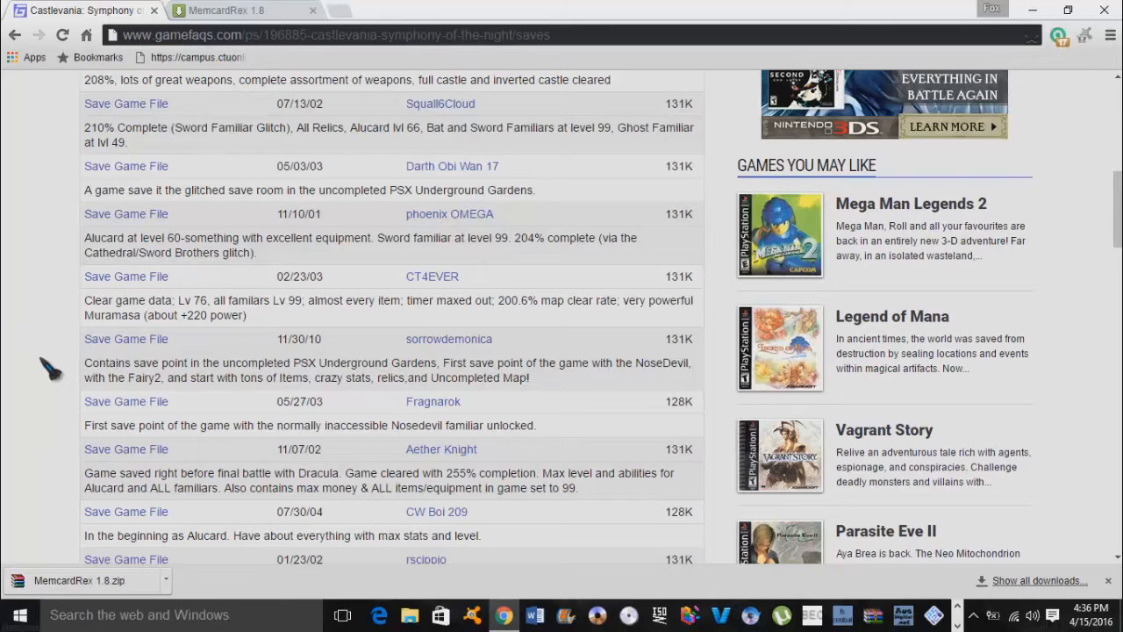
pyautogui.moveTo(67, 342)
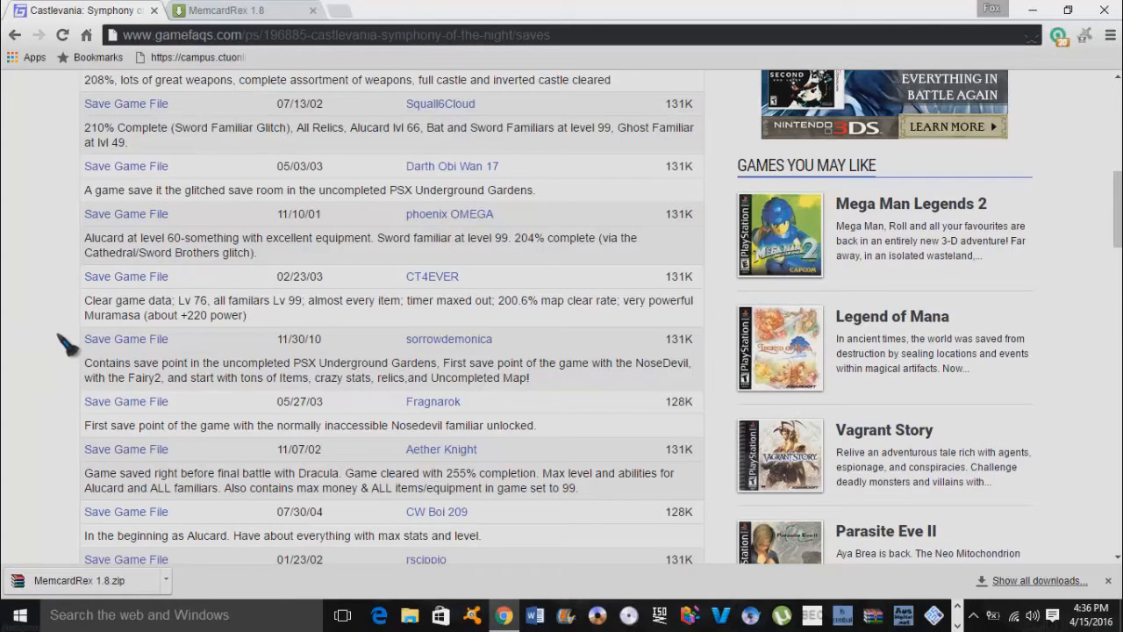
pyautogui.scroll(-3)
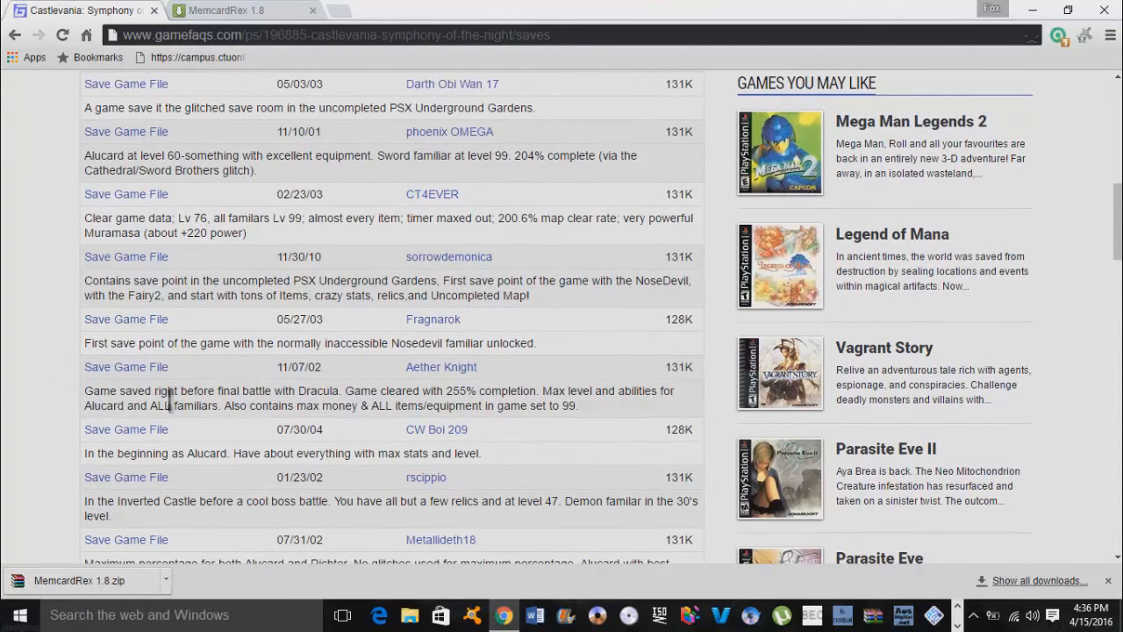
pyautogui.moveTo(307, 390)
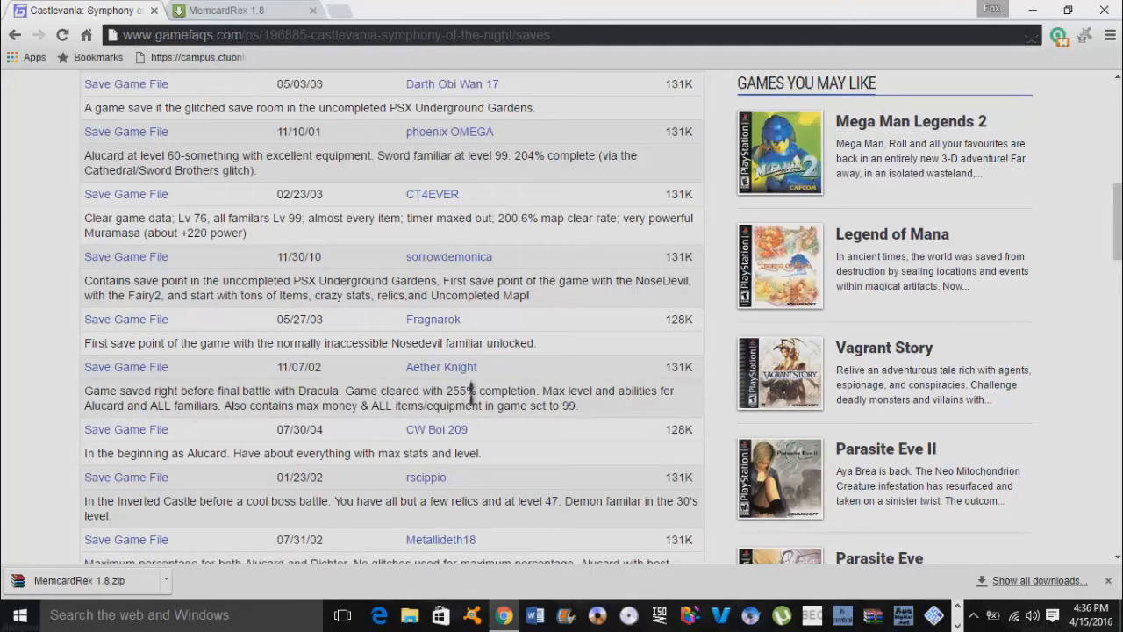
pyautogui.moveTo(419, 427)
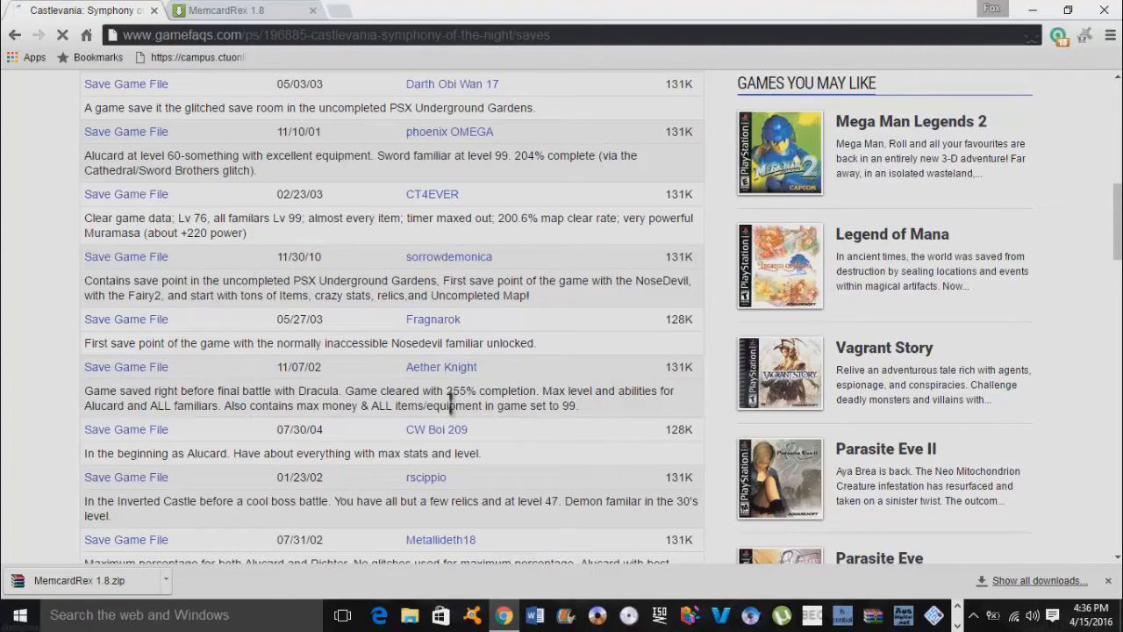
pyautogui.click(126, 367)
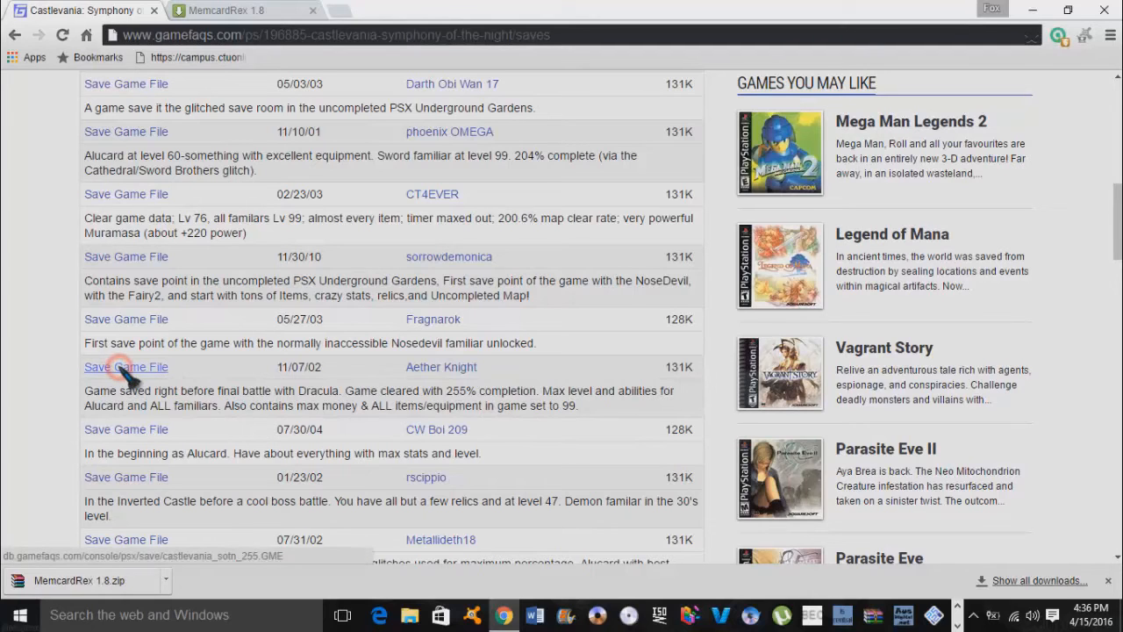
pyautogui.click(126, 366)
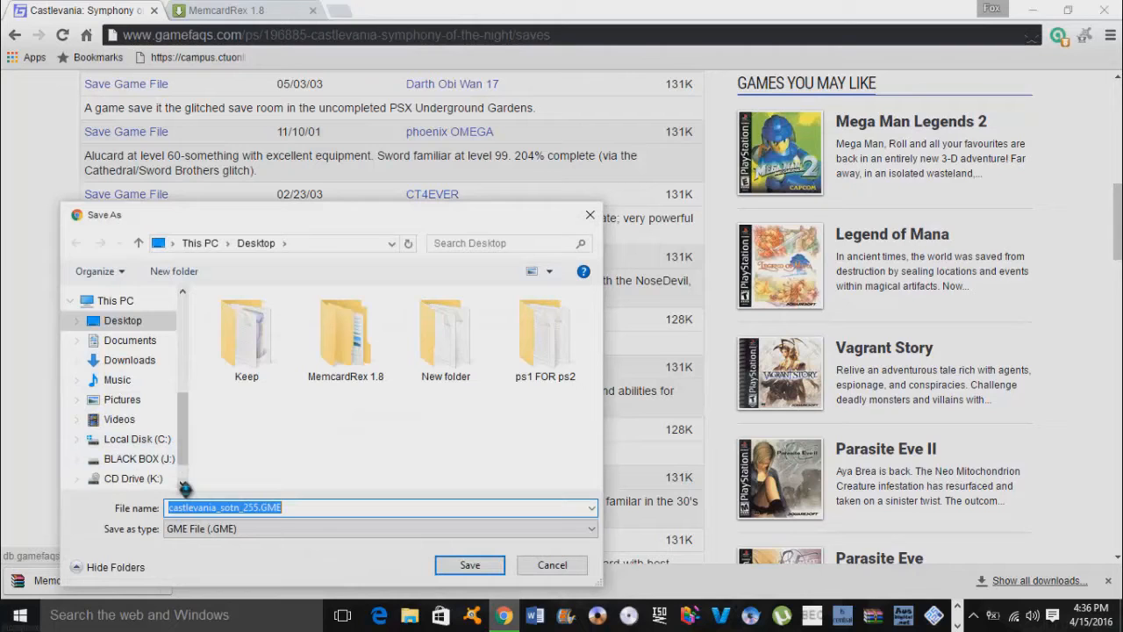
pyautogui.click(470, 565)
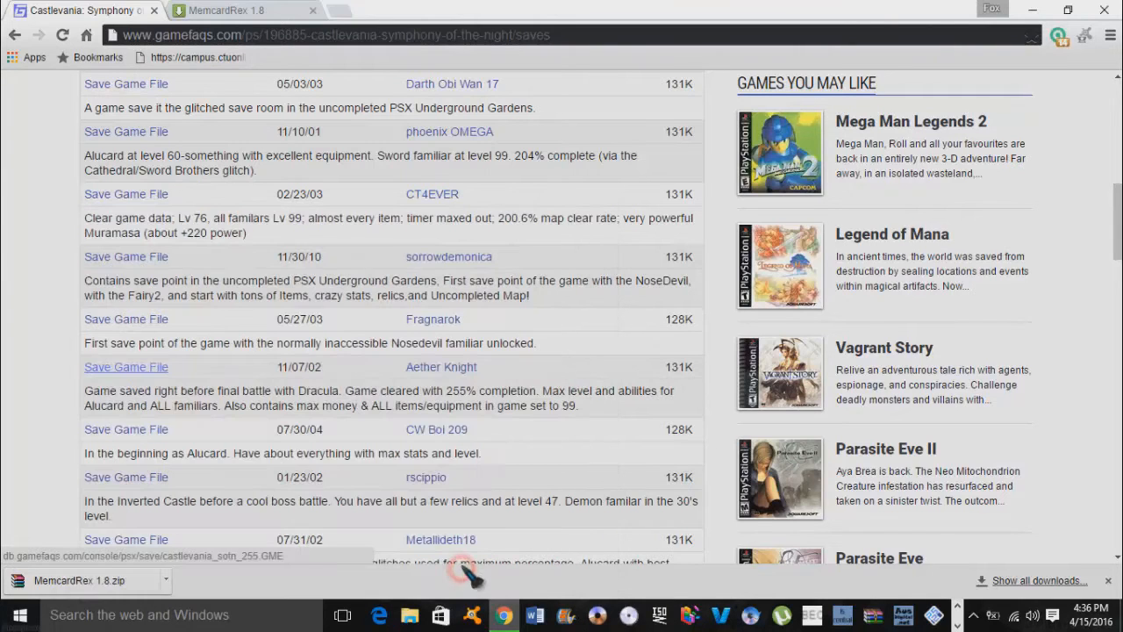
pyautogui.click(127, 367)
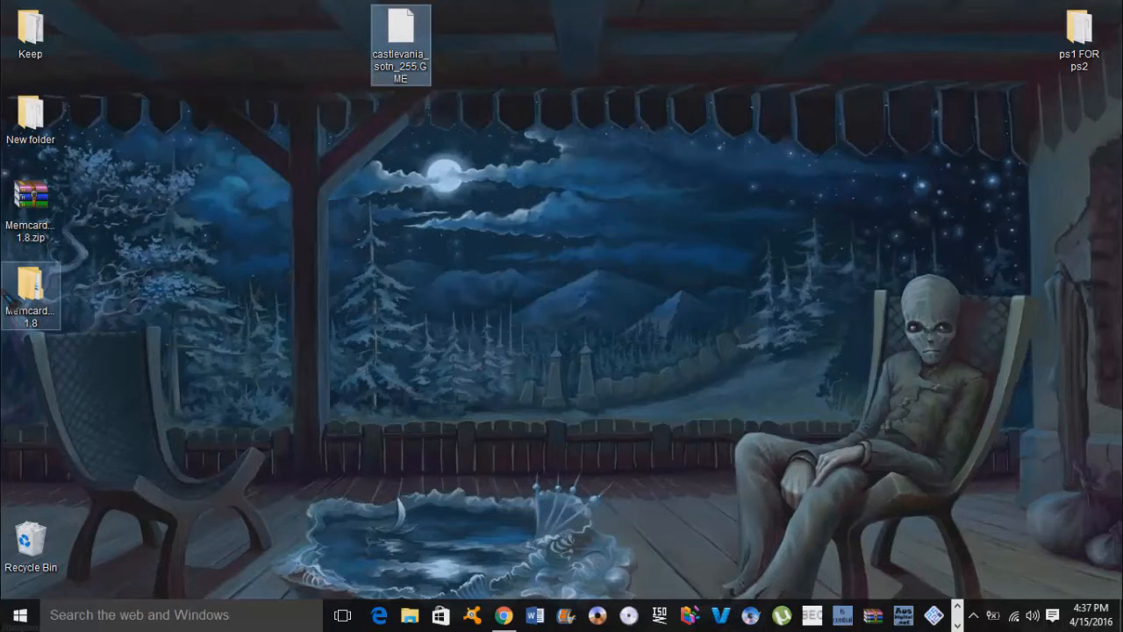
# Launch MemcardRex from the nested MemcardRex 1.8 folders on the desktop
pyautogui.doubleClick(30, 284)
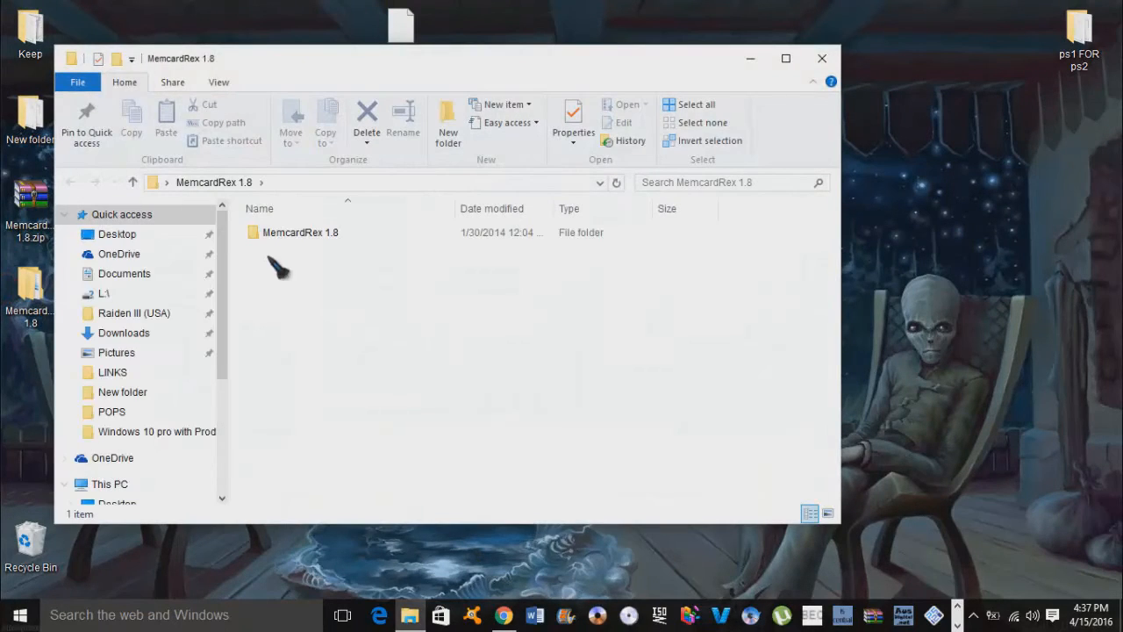
pyautogui.doubleClick(301, 232)
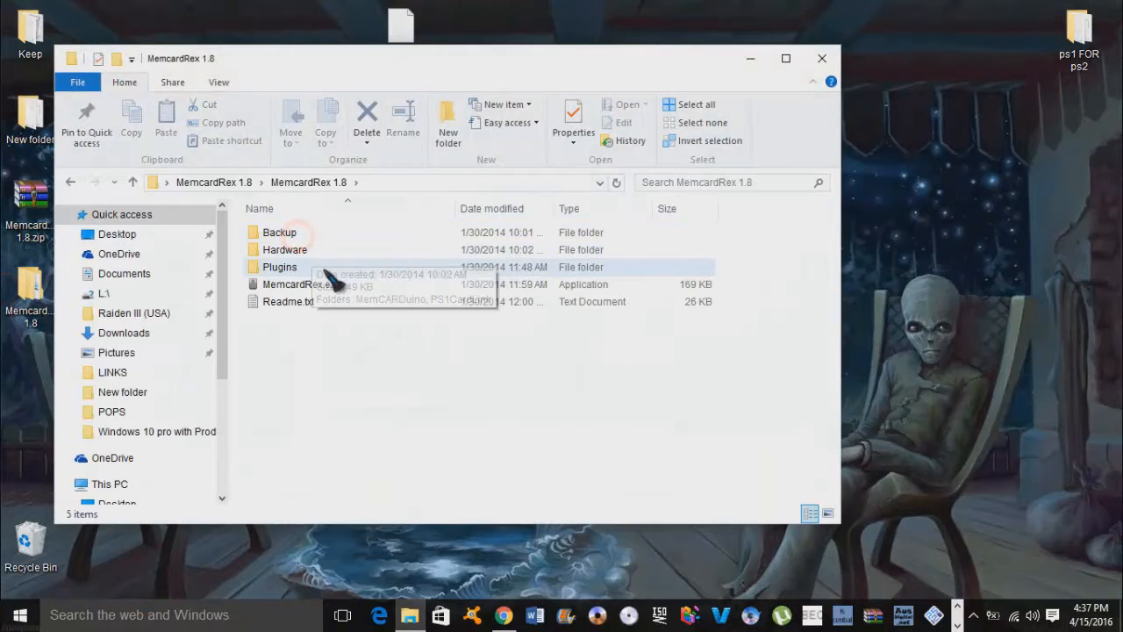
pyautogui.click(302, 284)
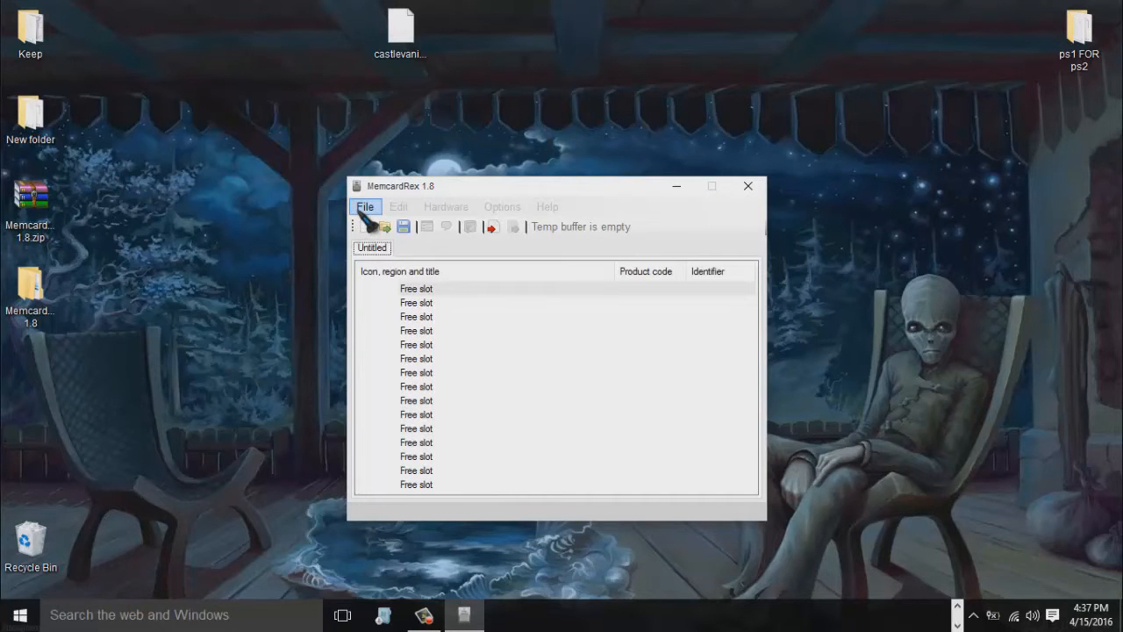
# Load castlevania_sotn_255.GME from the Desktop into MemcardRex via File > Open
pyautogui.click(365, 207)
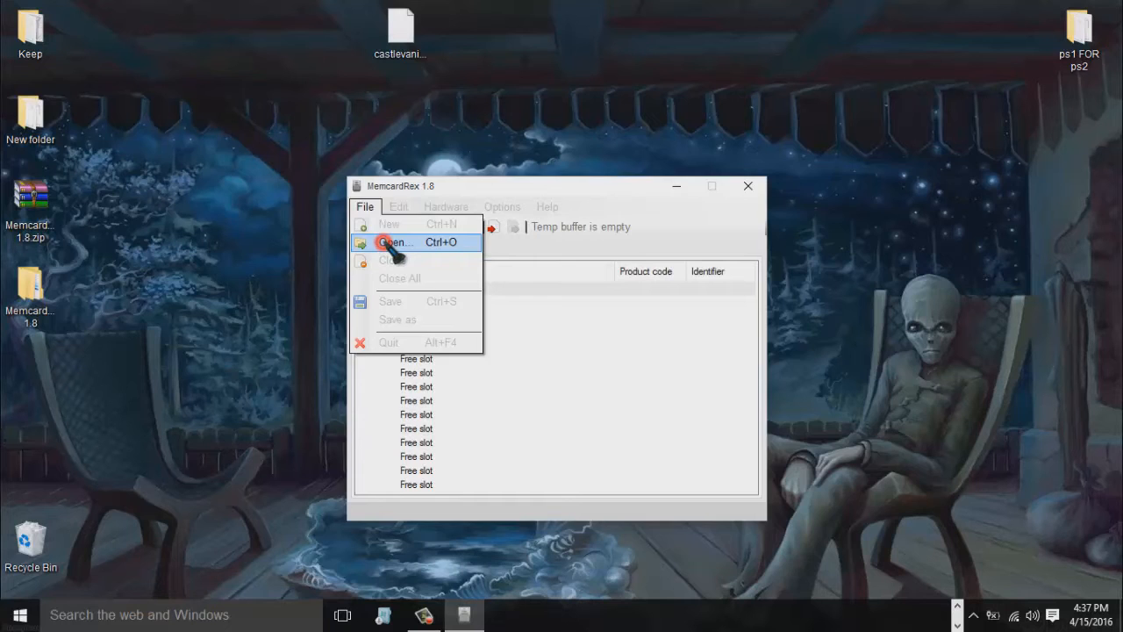
pyautogui.click(395, 242)
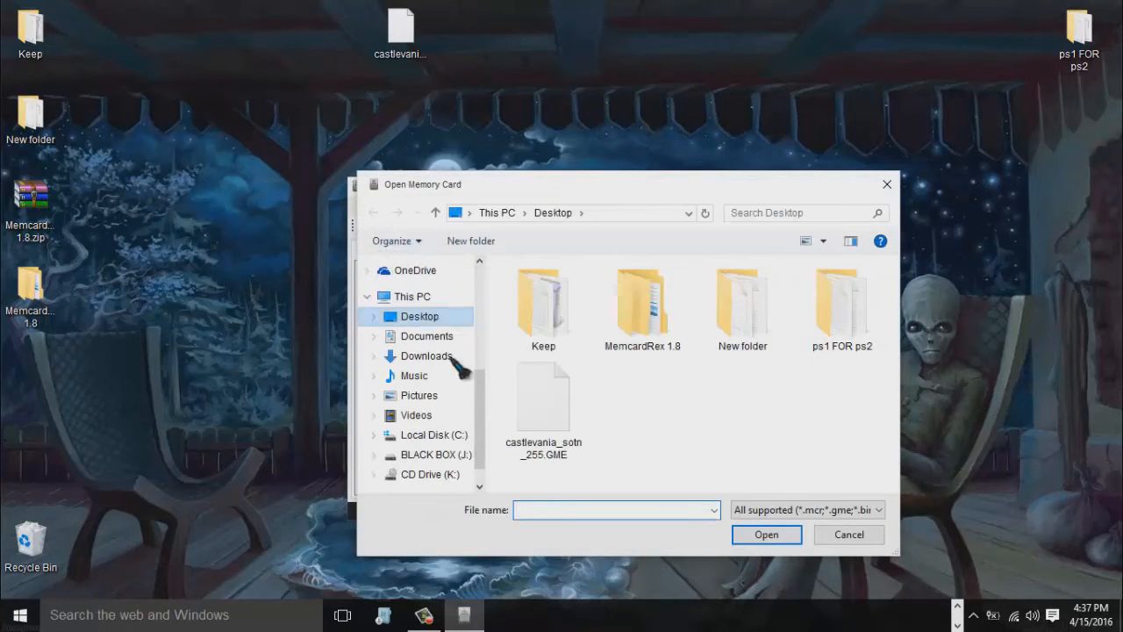
pyautogui.click(544, 395)
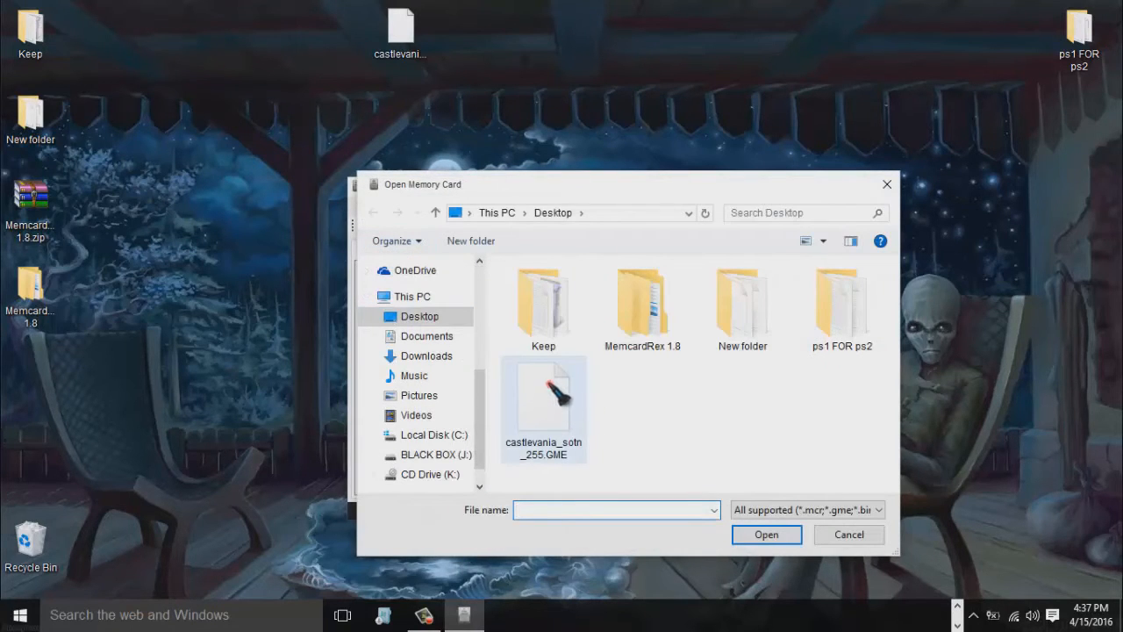
pyautogui.click(765, 533)
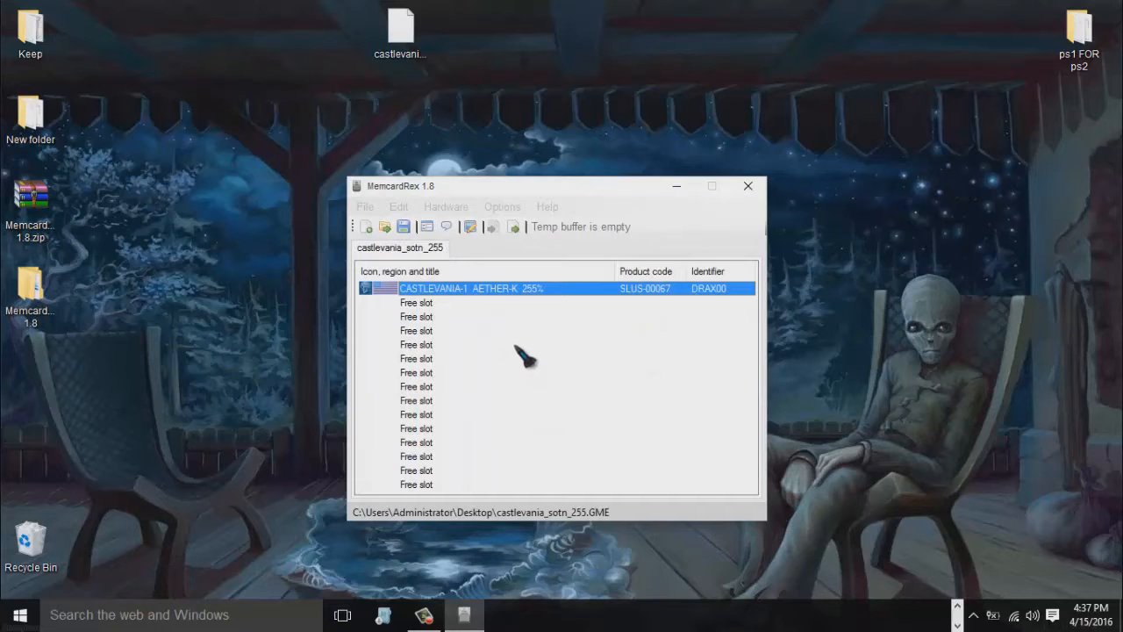
pyautogui.moveTo(456, 302)
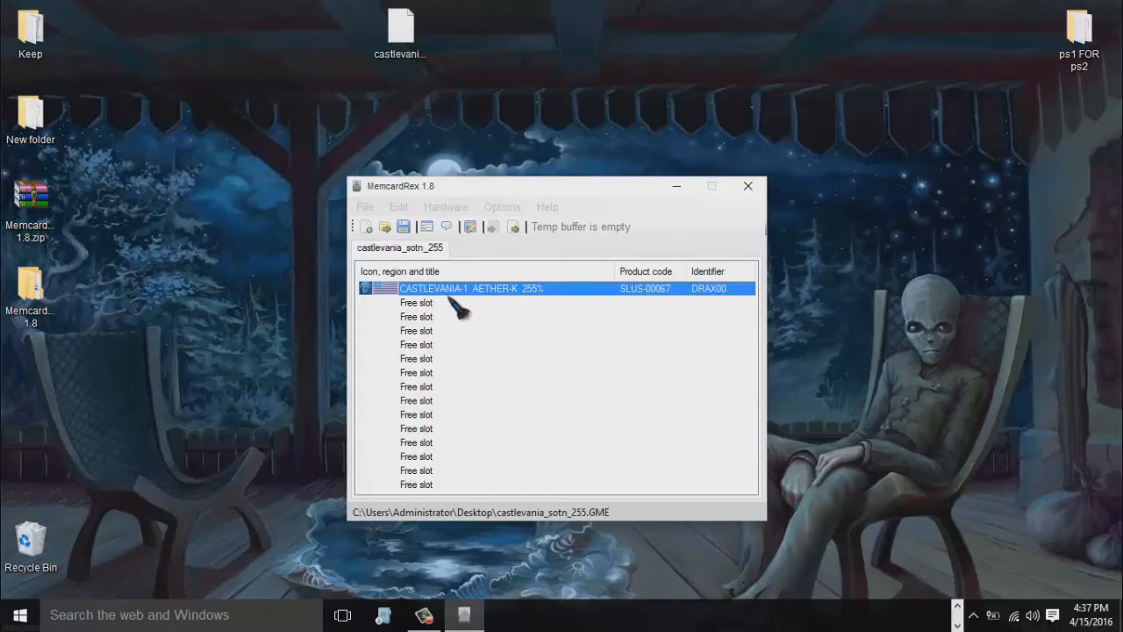
pyautogui.moveTo(495, 307)
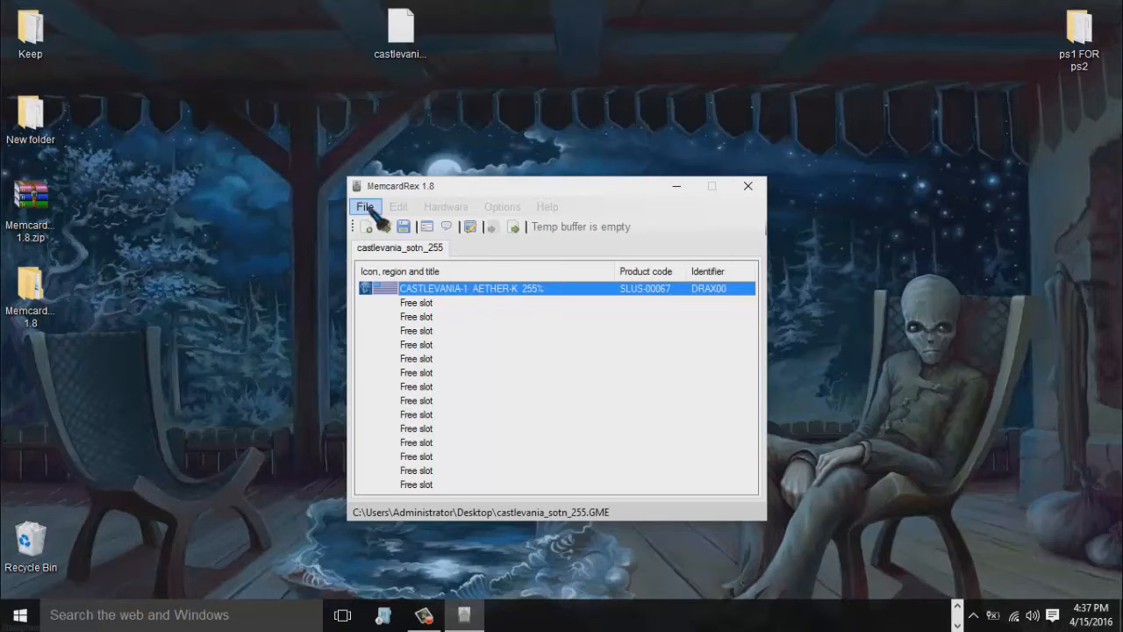
# Begin saving the loaded card as a new memory card file with File > Save as
pyautogui.click(365, 207)
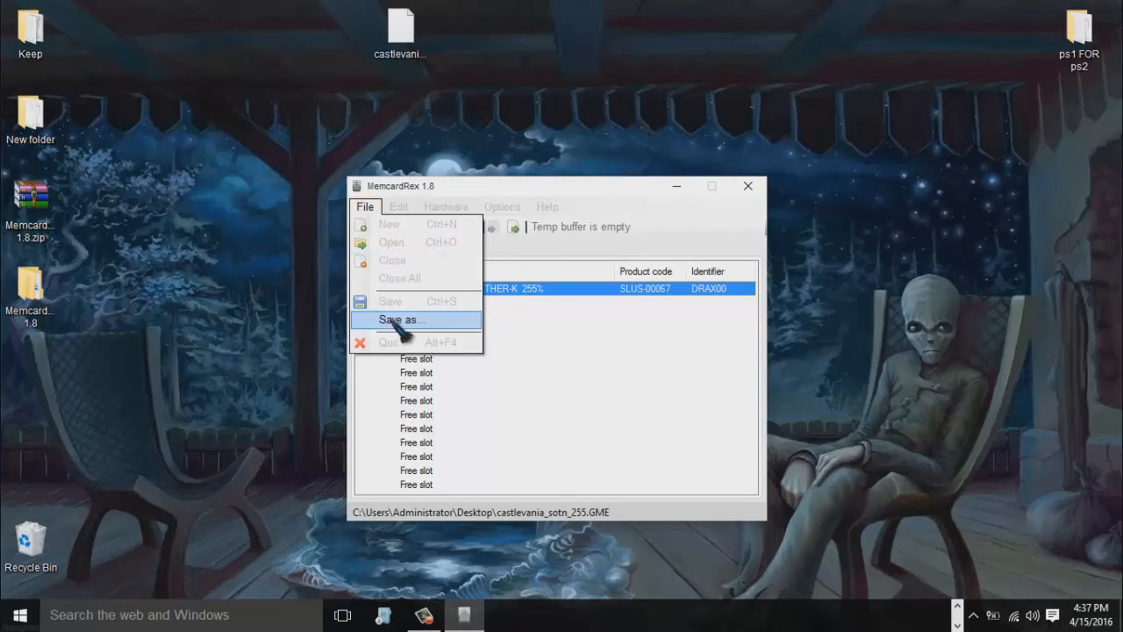
pyautogui.click(400, 319)
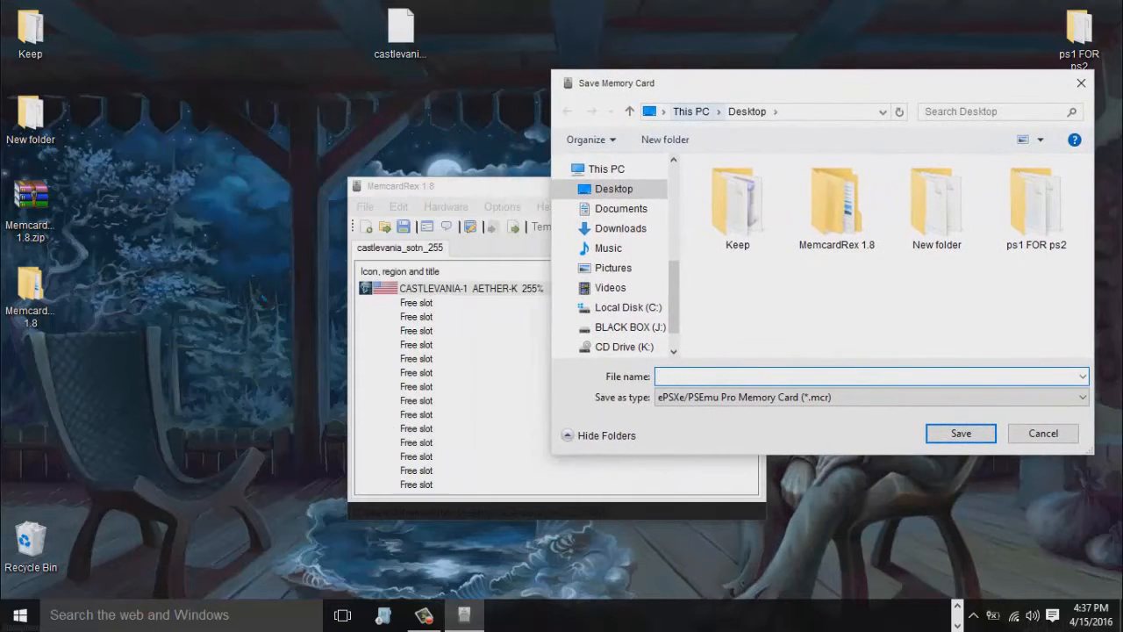
pyautogui.click(19, 615)
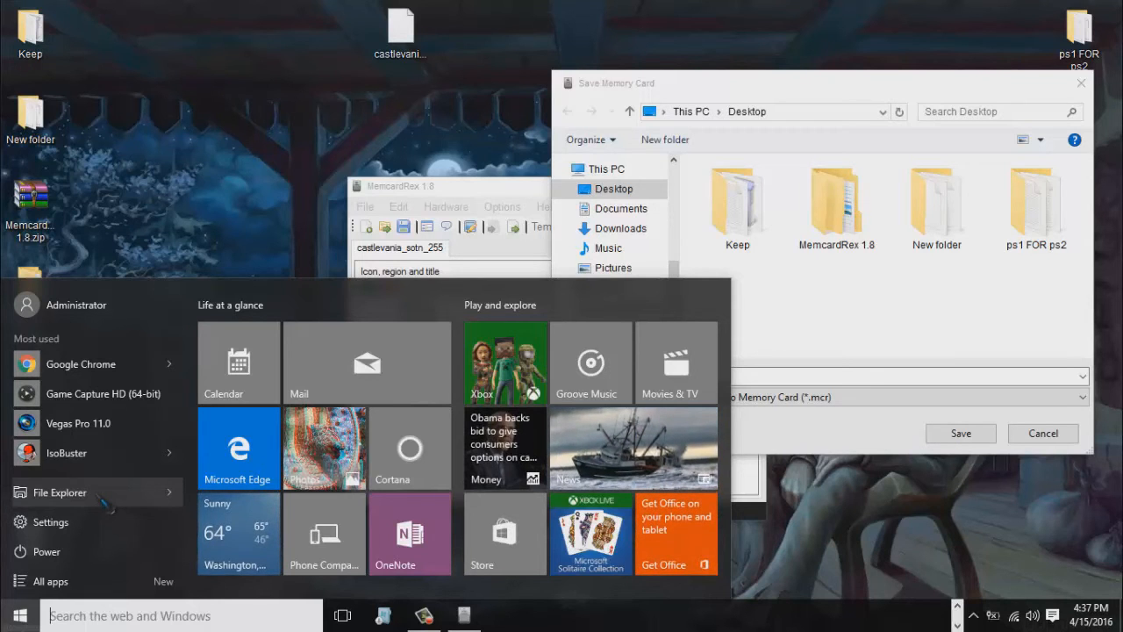
# Browse File Explorer to BLACK BOX (J:) > POPS > Castlevania - Symphony of the Night
pyautogui.click(60, 491)
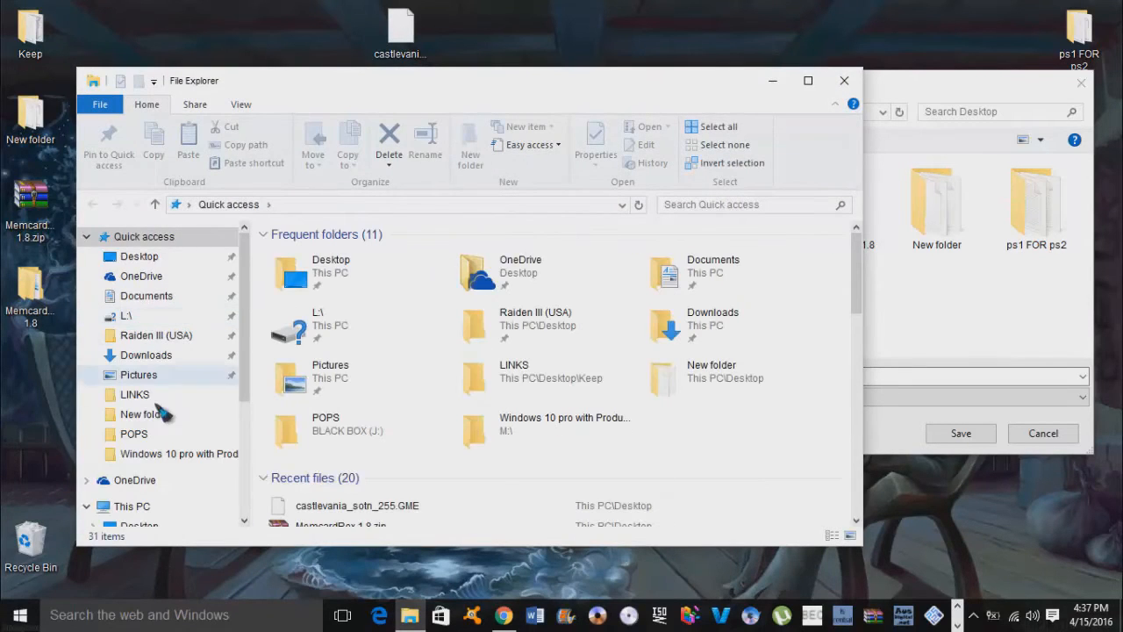
pyautogui.click(132, 505)
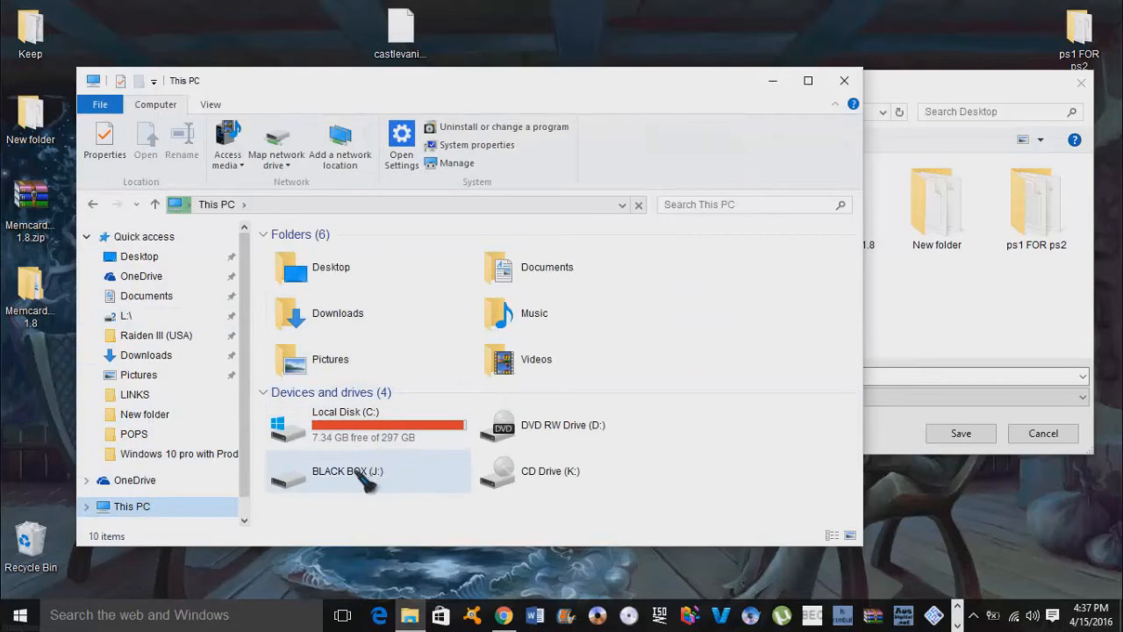
pyautogui.doubleClick(348, 470)
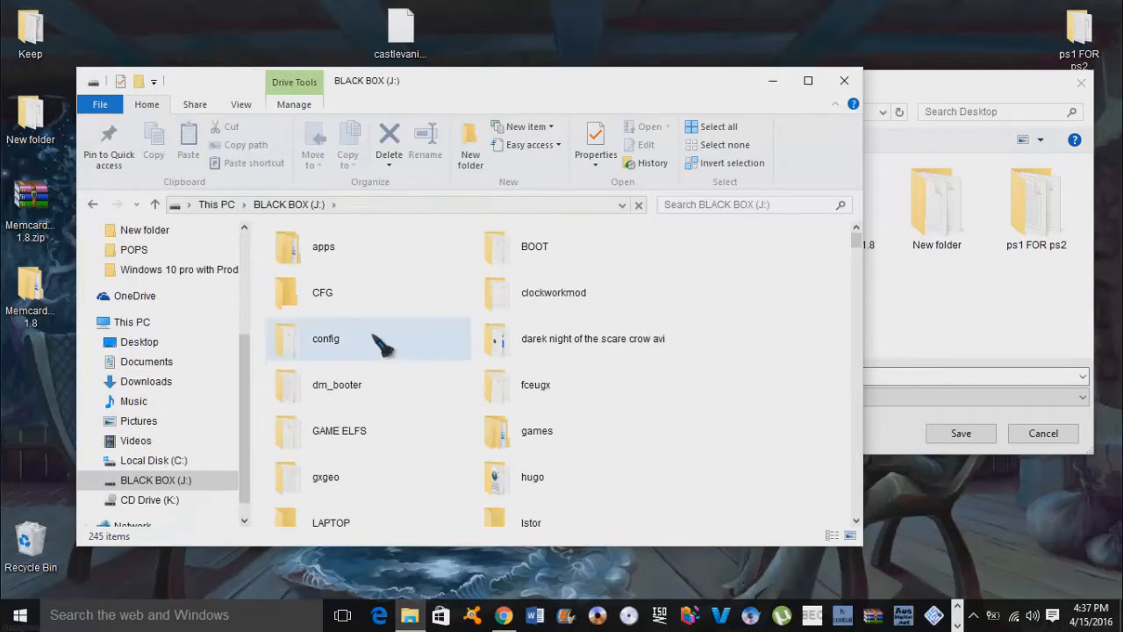
pyautogui.scroll(-3)
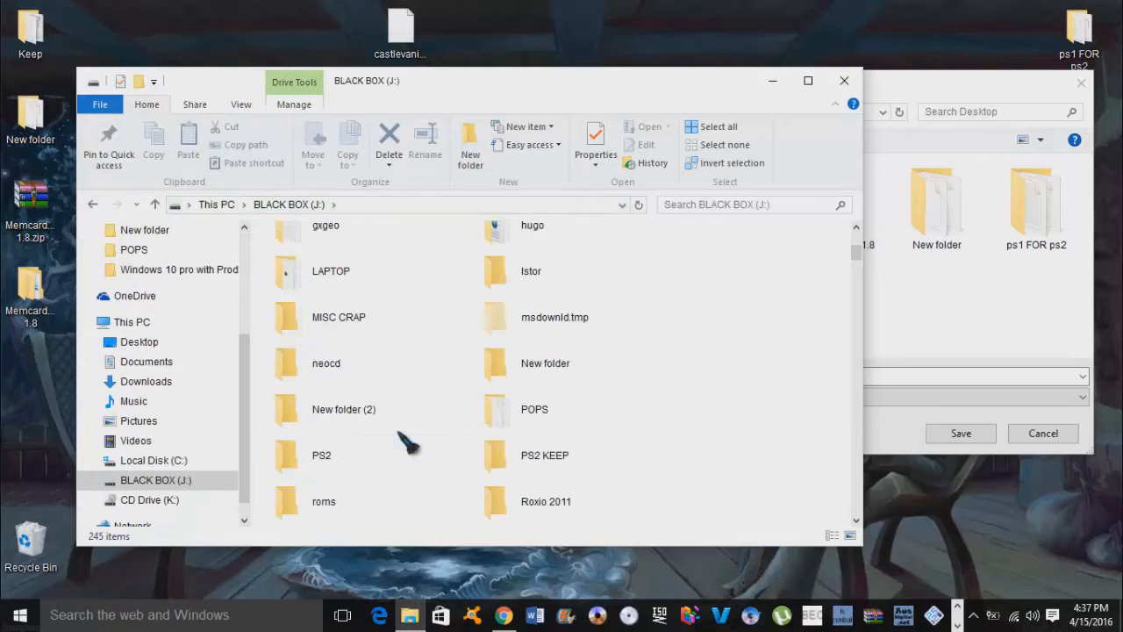
pyautogui.click(535, 242)
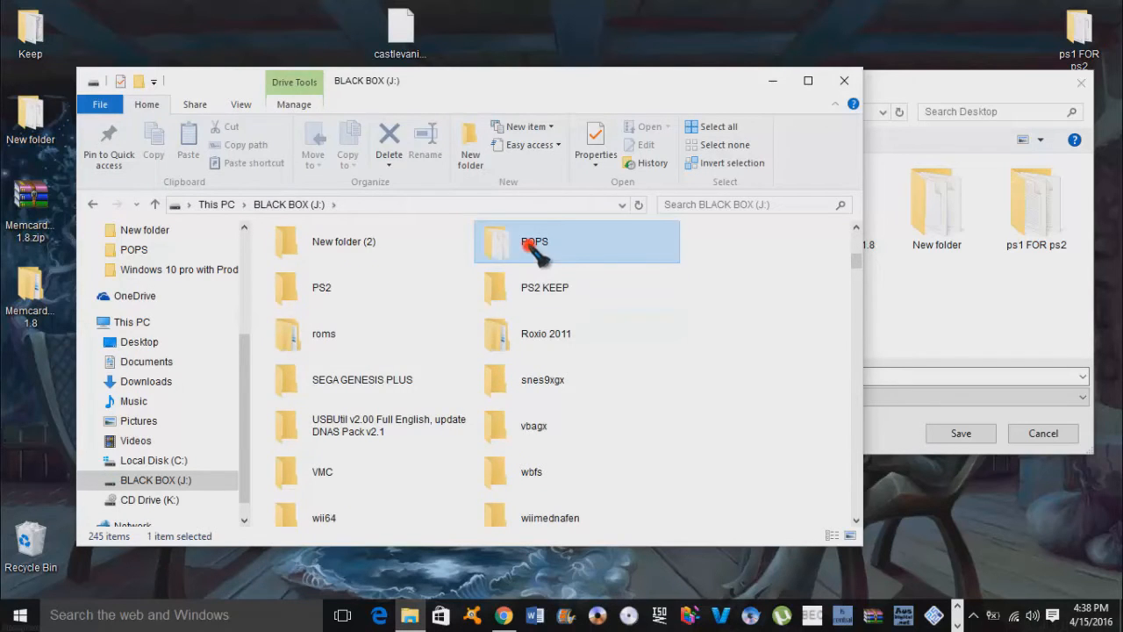
pyautogui.doubleClick(533, 242)
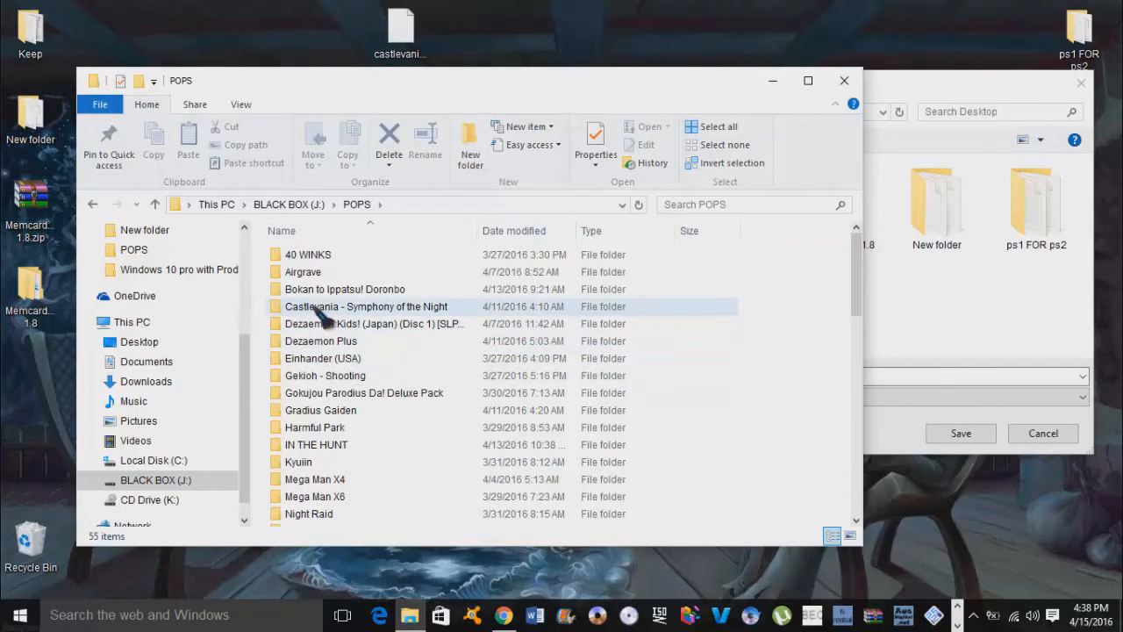
pyautogui.doubleClick(365, 306)
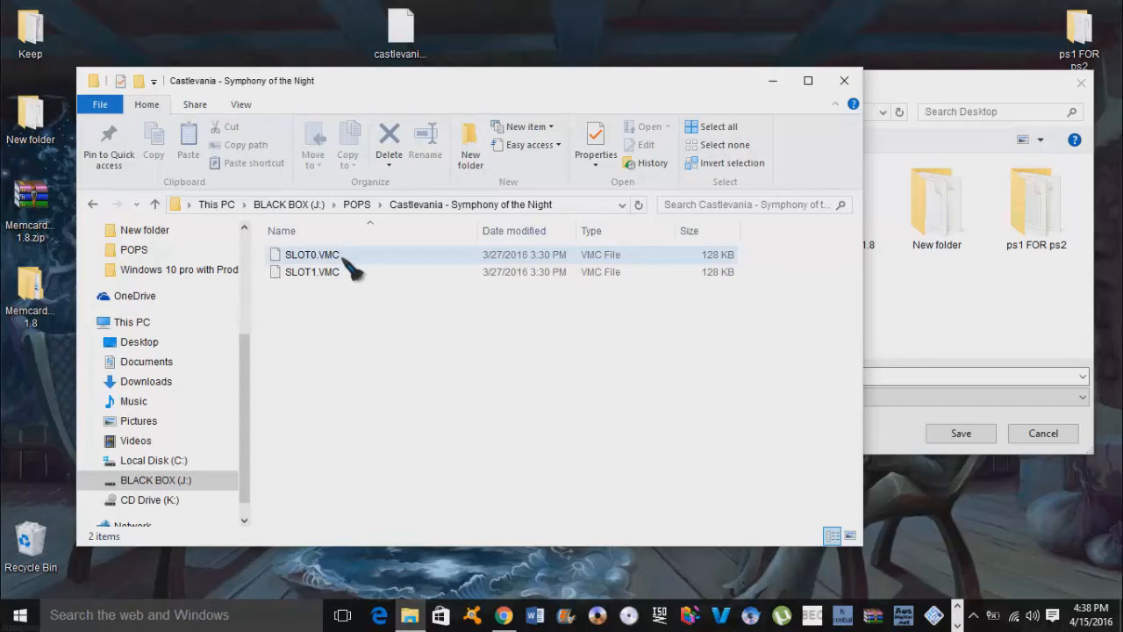
pyautogui.moveTo(330, 278)
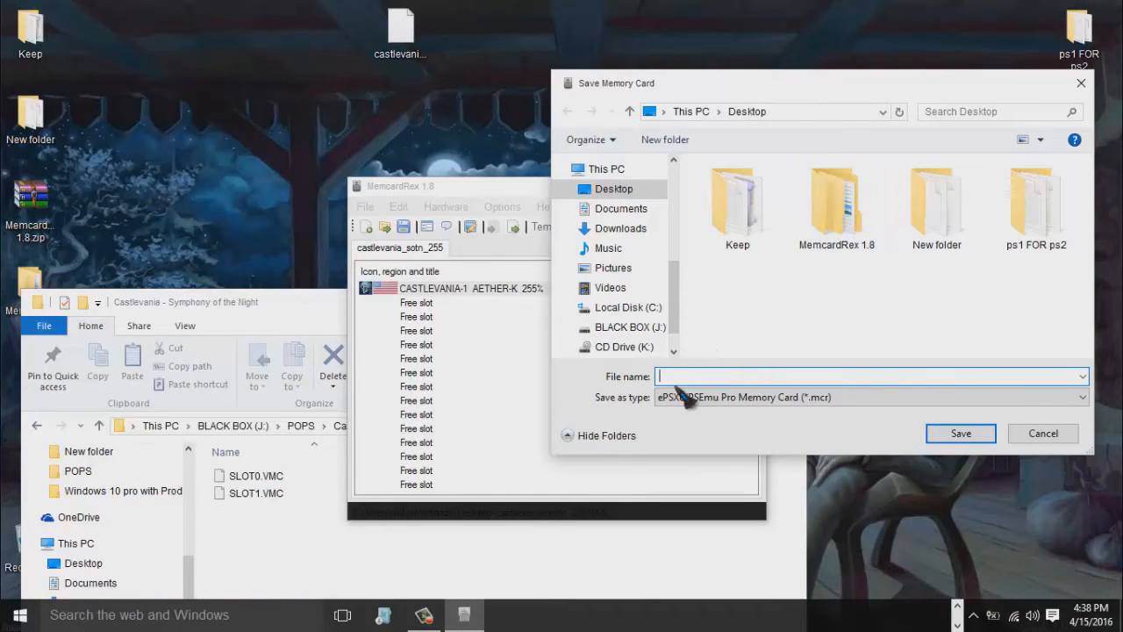
# Save the card to the desktop as SLOT0 in PS3 virtual Memory Card (*.VM1) format, then close MemcardRex
pyautogui.write('SLOT')
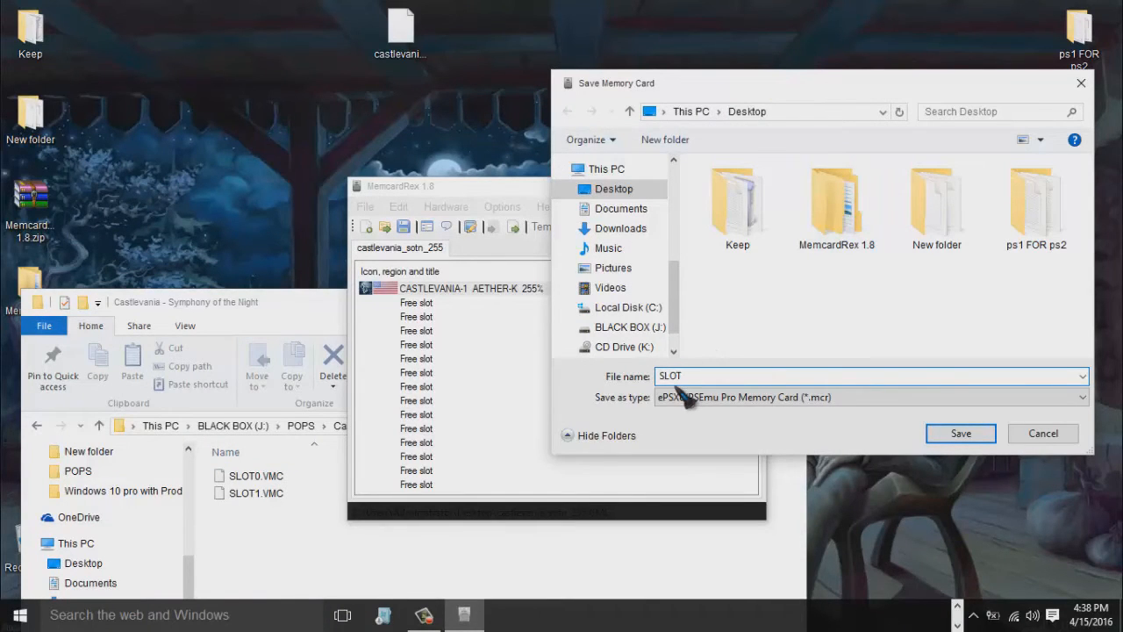
pyautogui.write('0')
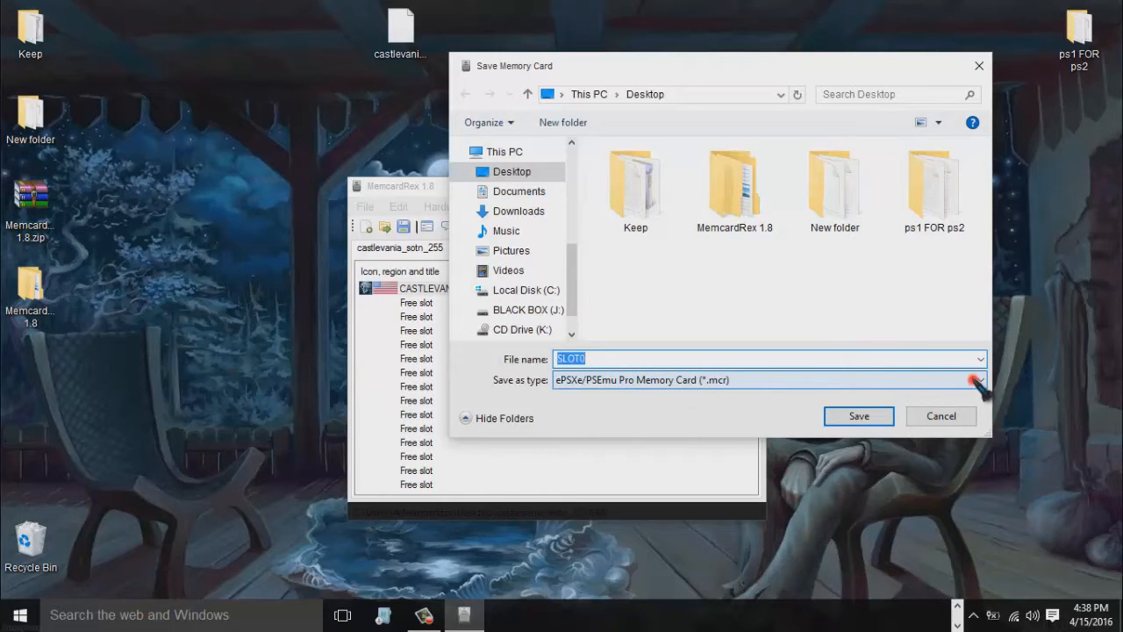
pyautogui.click(976, 379)
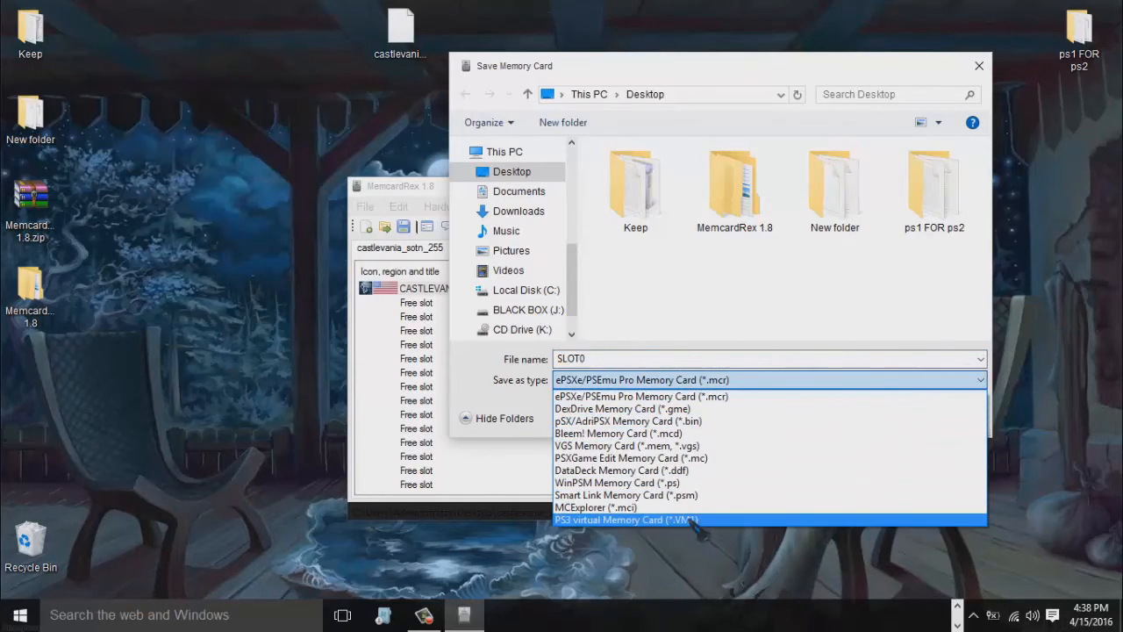
pyautogui.moveTo(623, 523)
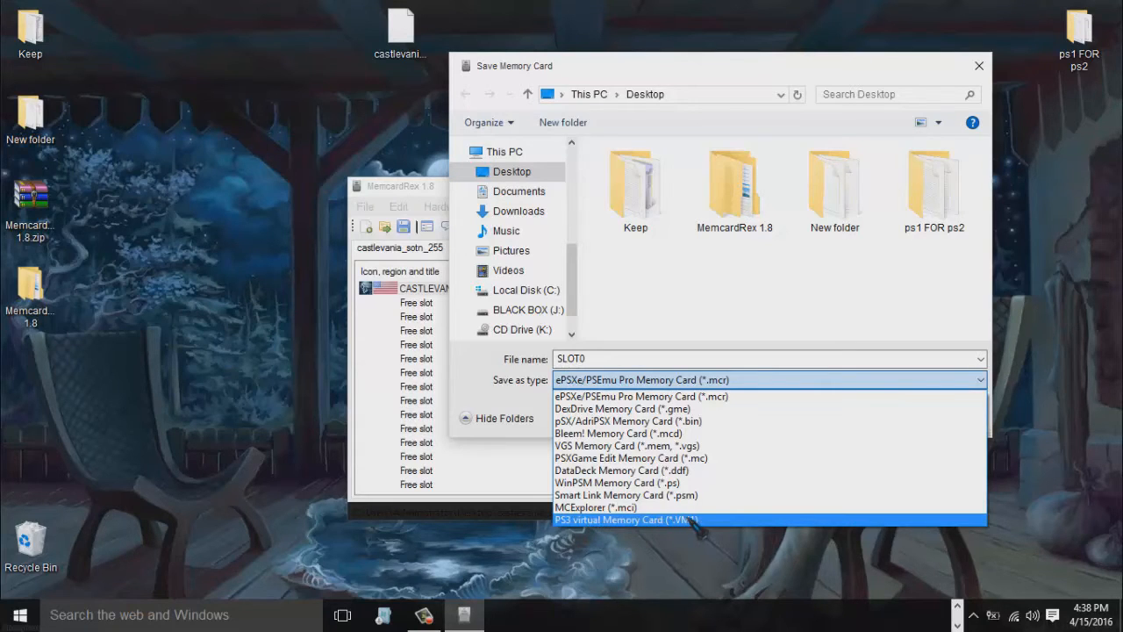
pyautogui.click(624, 519)
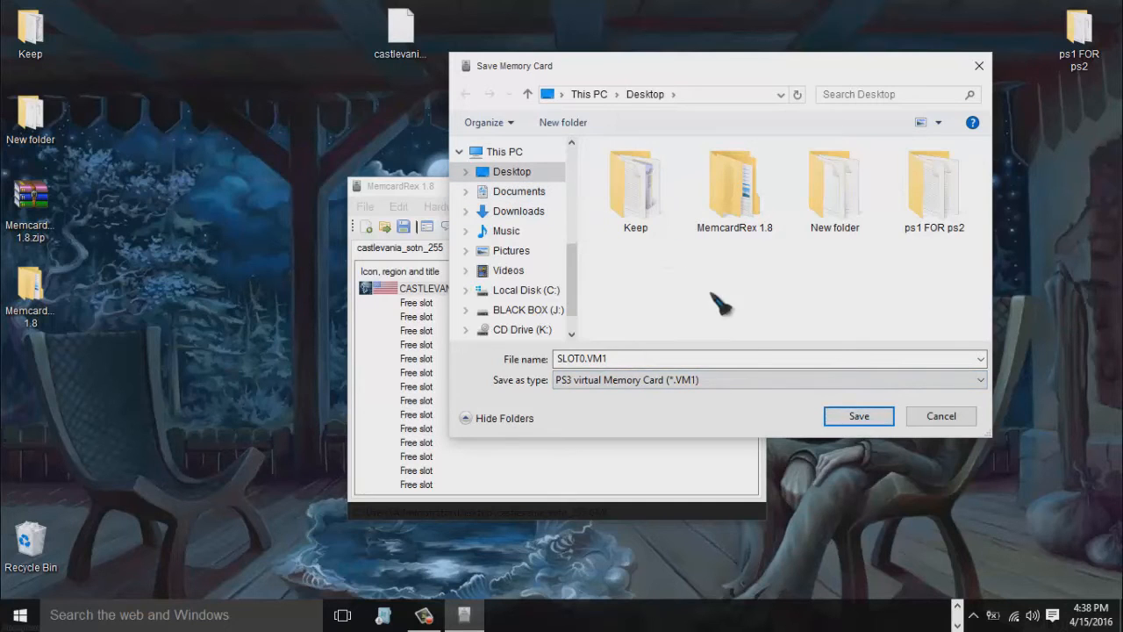
pyautogui.click(858, 414)
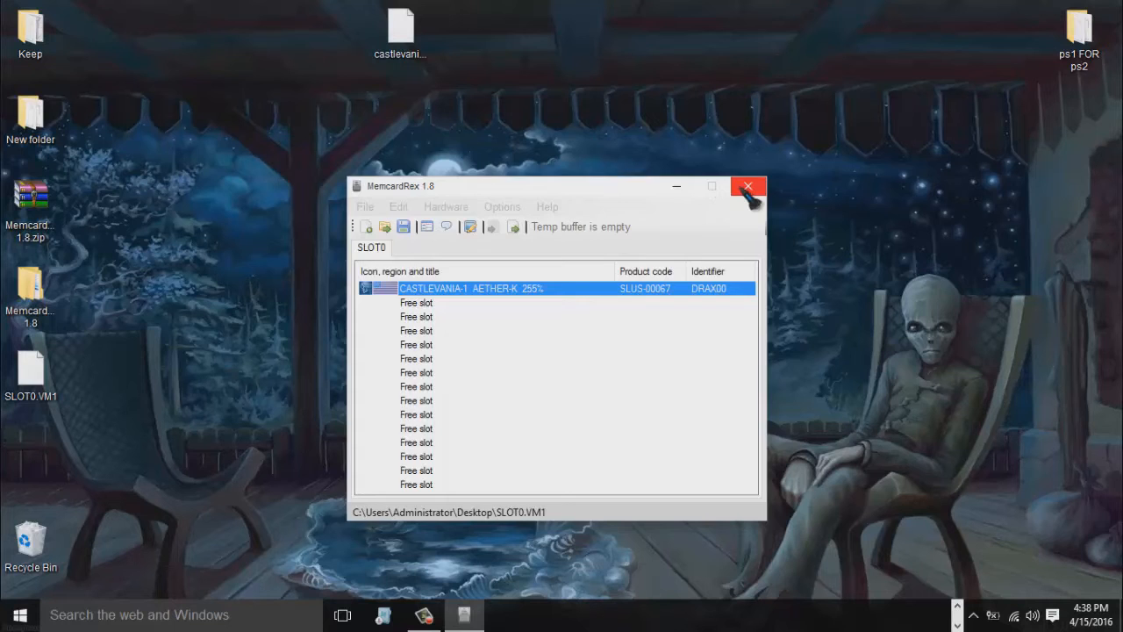
pyautogui.click(747, 186)
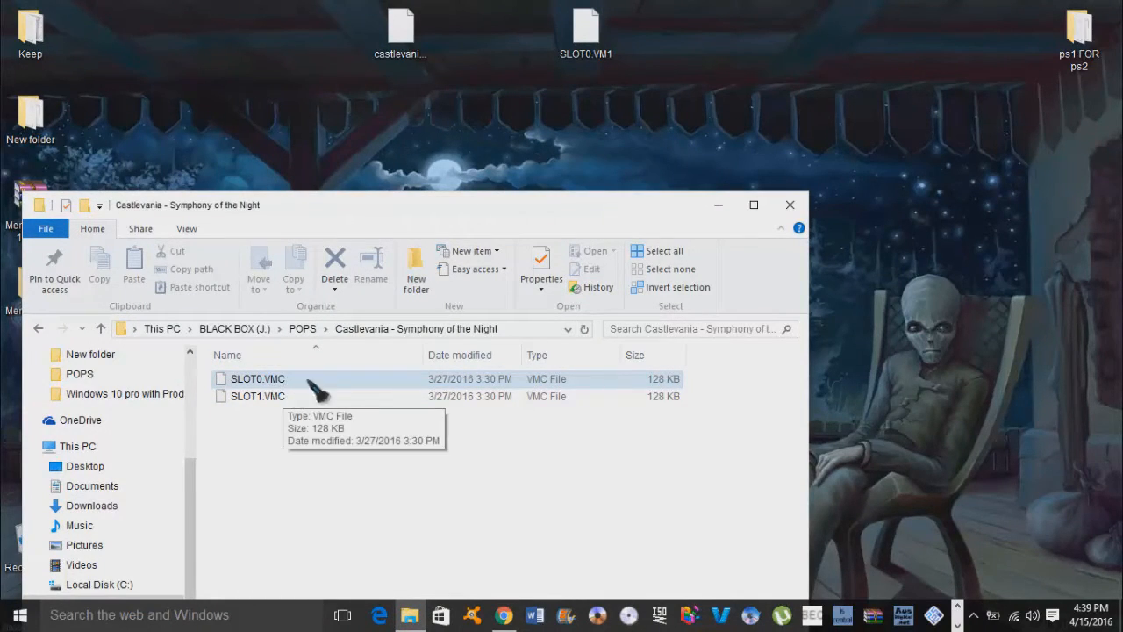
# Rename desktop SLOT0.VM1 to SLOT0.VMC and replace the old SLOT0.VMC in the game folder with it
pyautogui.rightClick(586, 21)
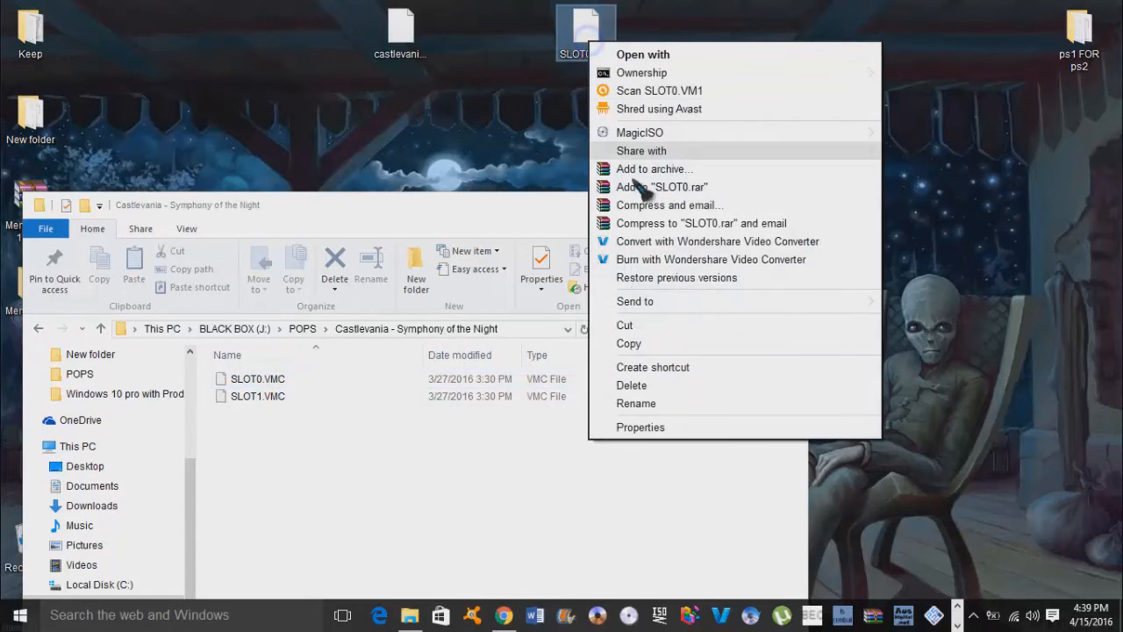
pyautogui.click(635, 401)
pyautogui.write('C')
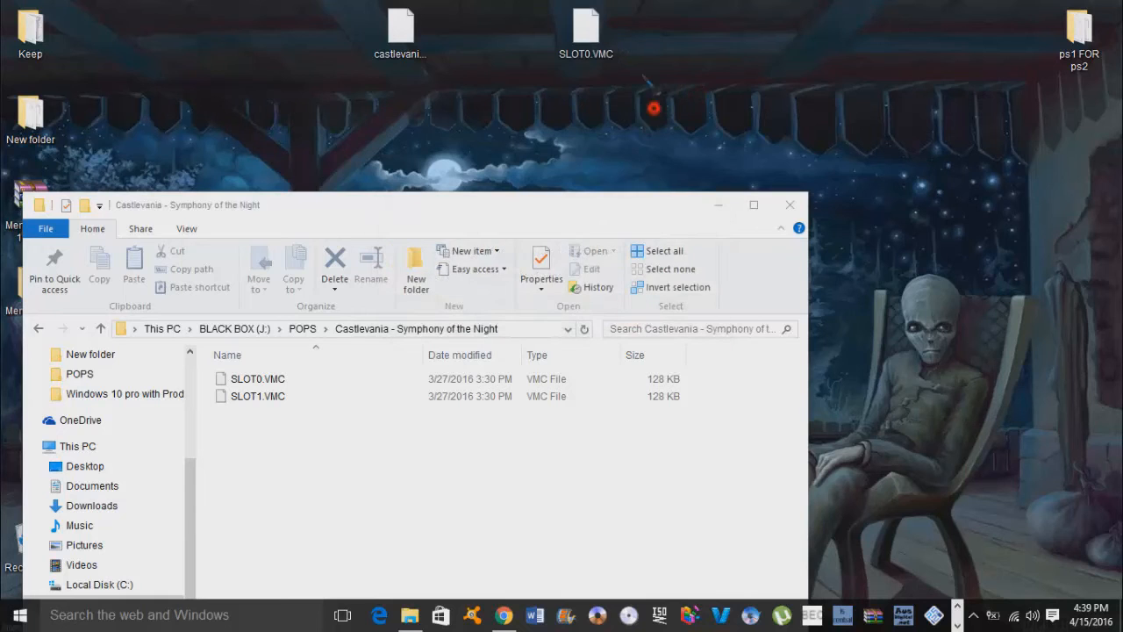
pyautogui.click(256, 379)
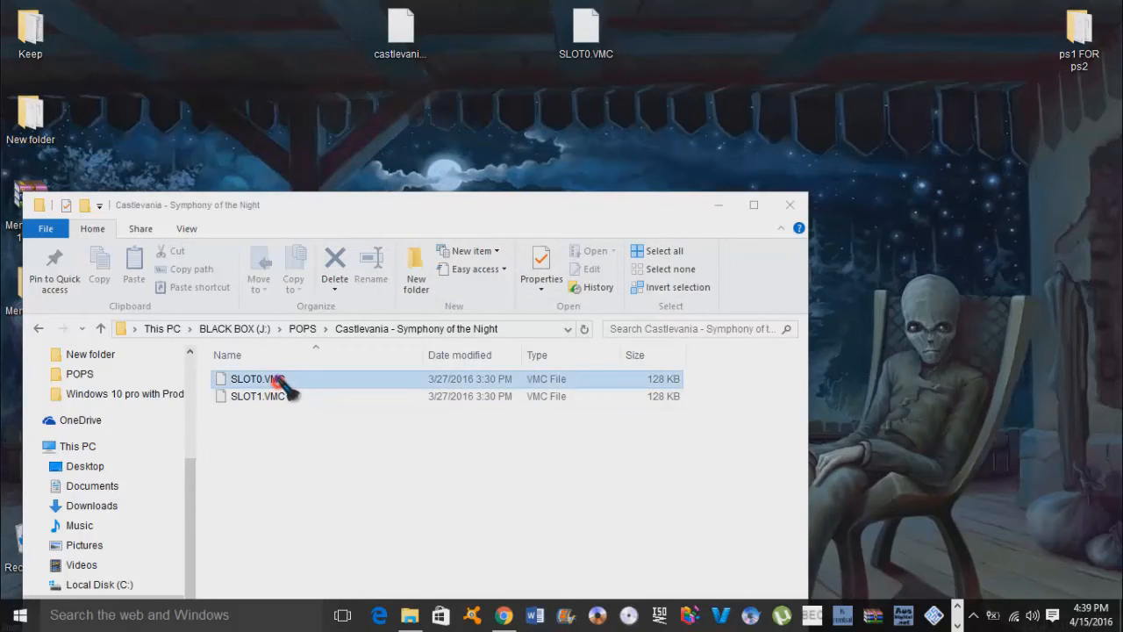
pyautogui.click(334, 260)
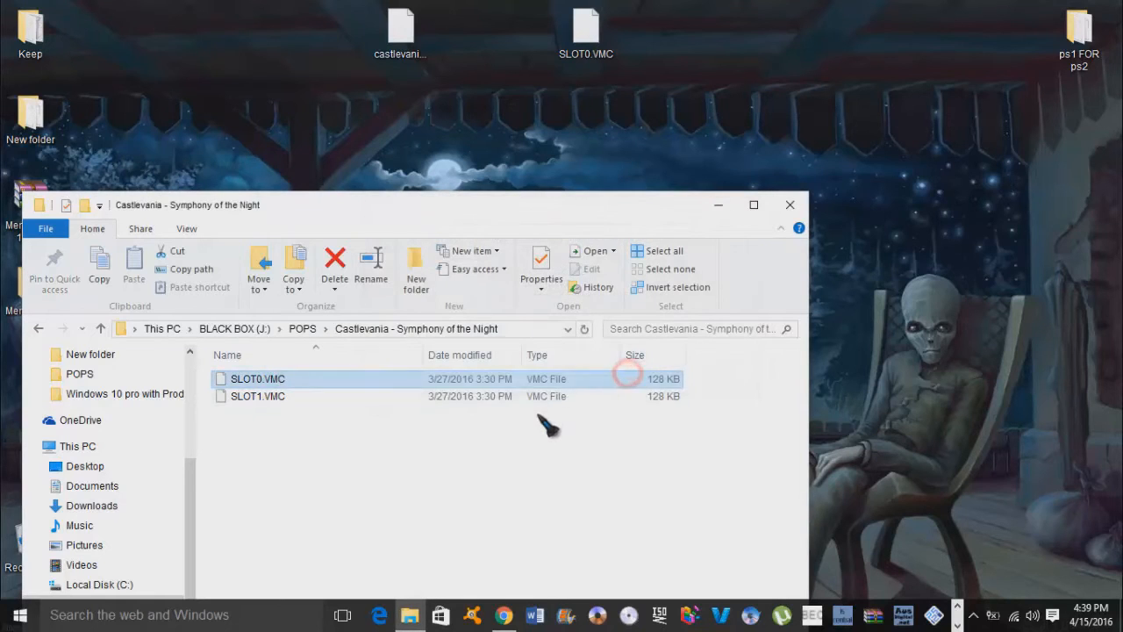
pyautogui.click(334, 260)
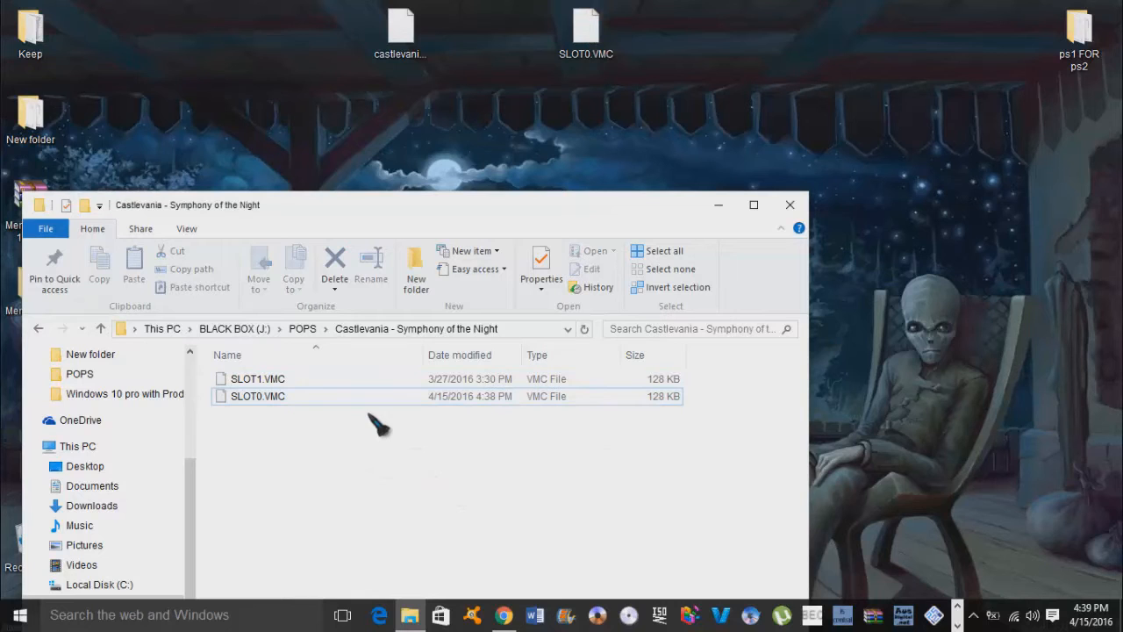
pyautogui.moveTo(372, 440)
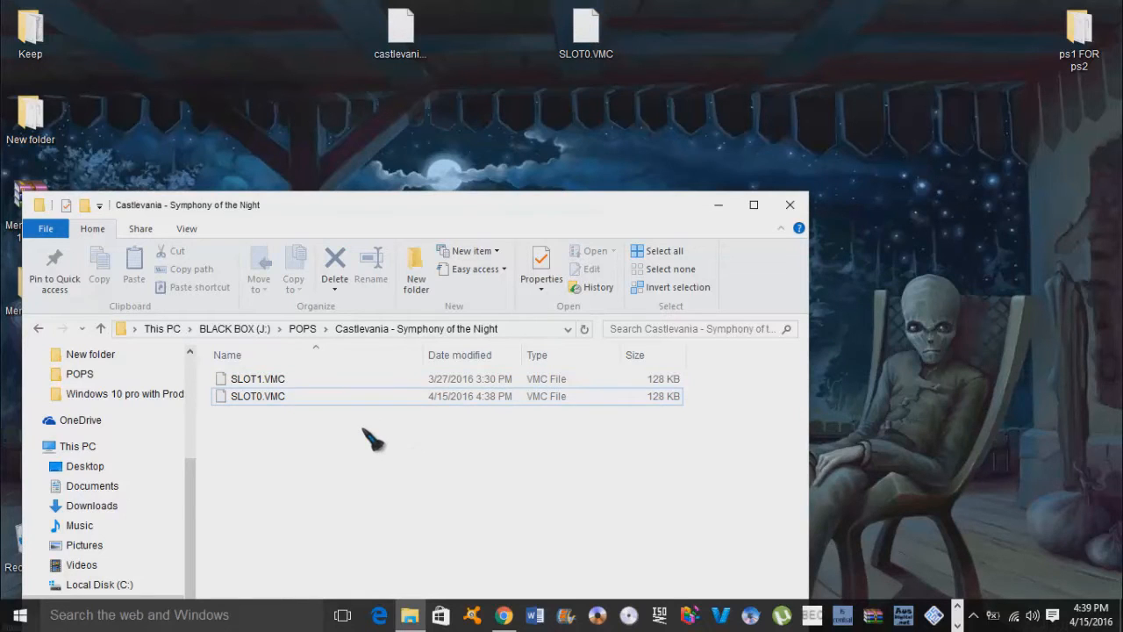
pyautogui.moveTo(605, 210)
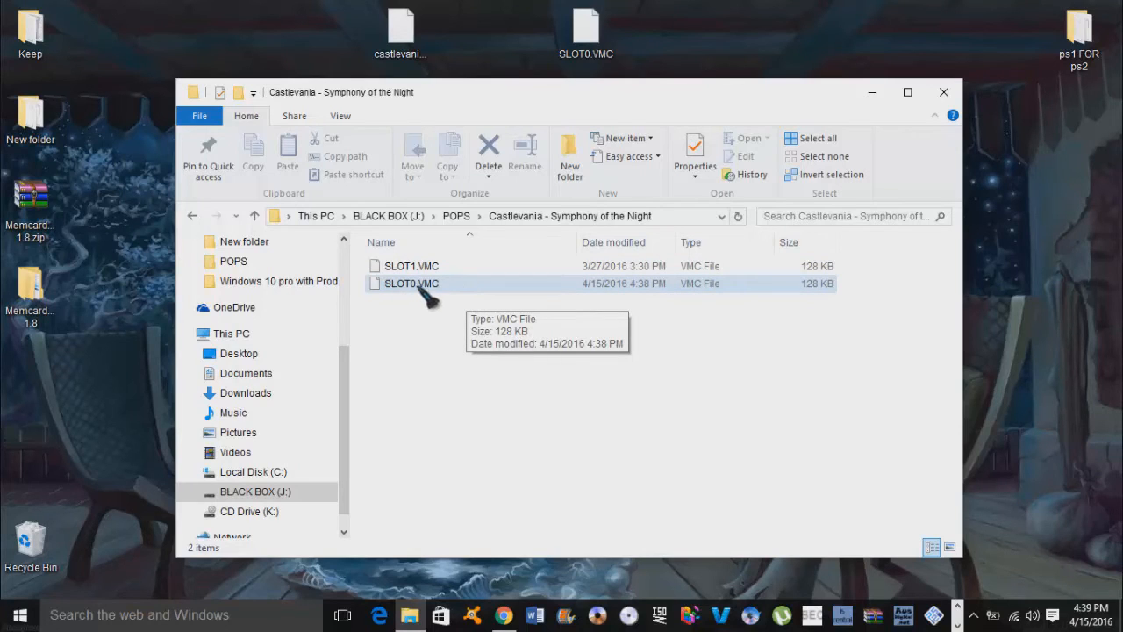
pyautogui.moveTo(456, 290)
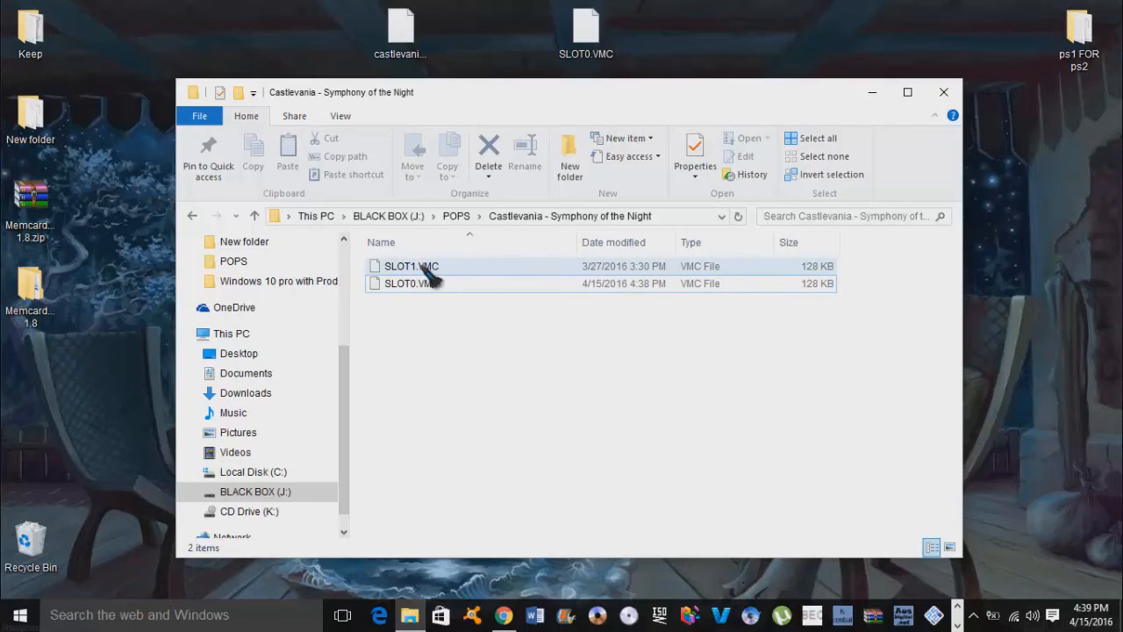
pyautogui.moveTo(465, 280)
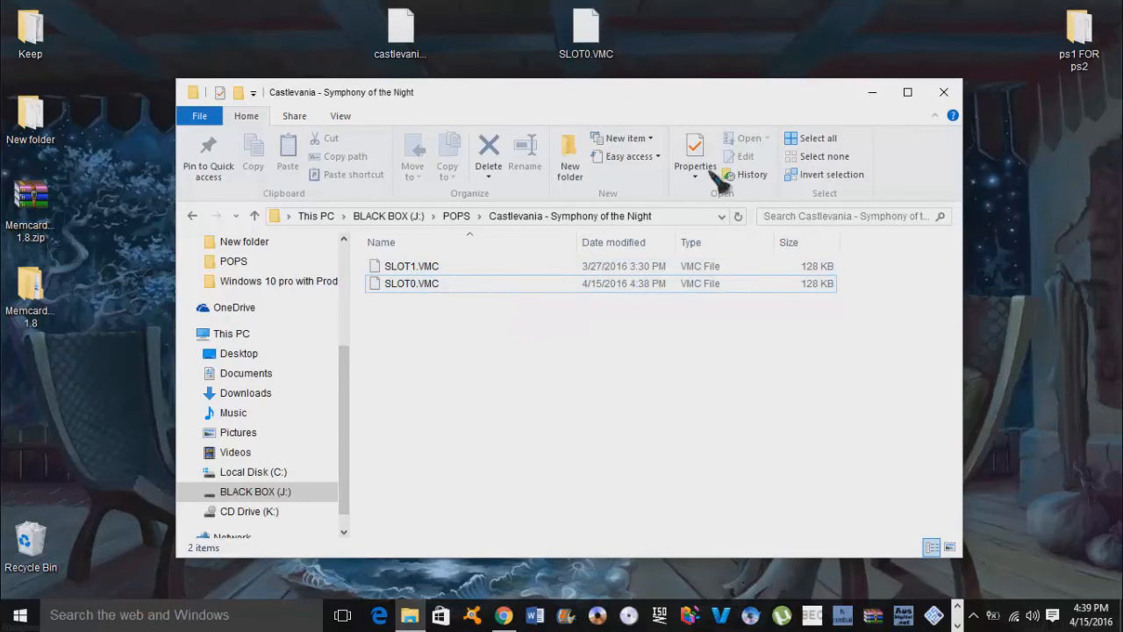
pyautogui.click(944, 92)
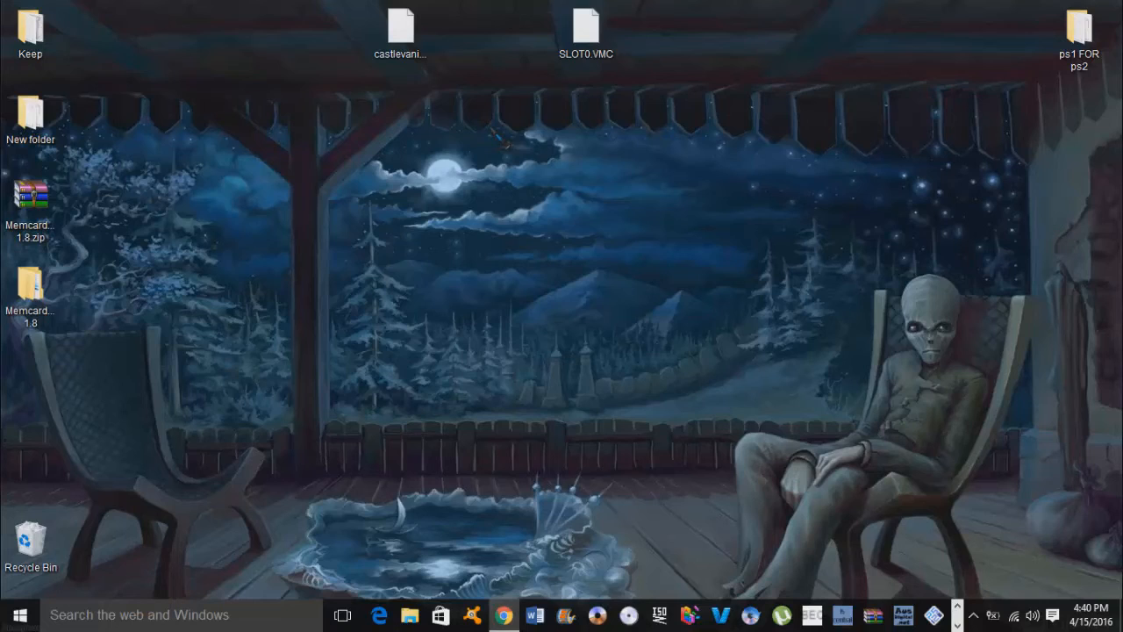
pyautogui.moveTo(505, 544)
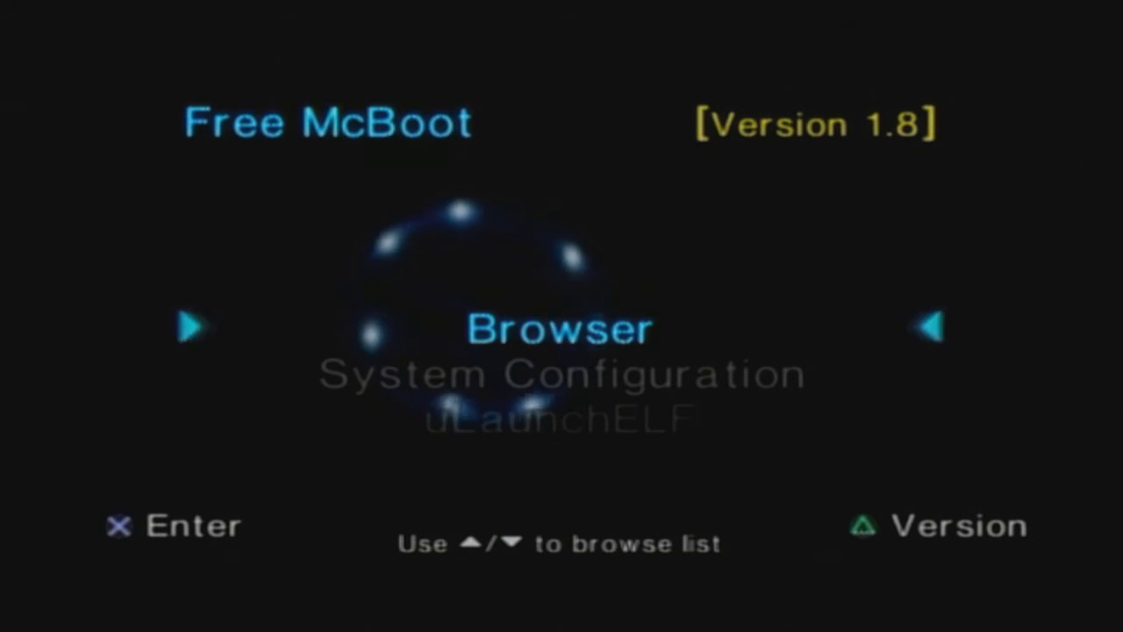
# Use the Free McBoot browser to open mass:/ and head into POPS to run Castlevania
pyautogui.press('Down')
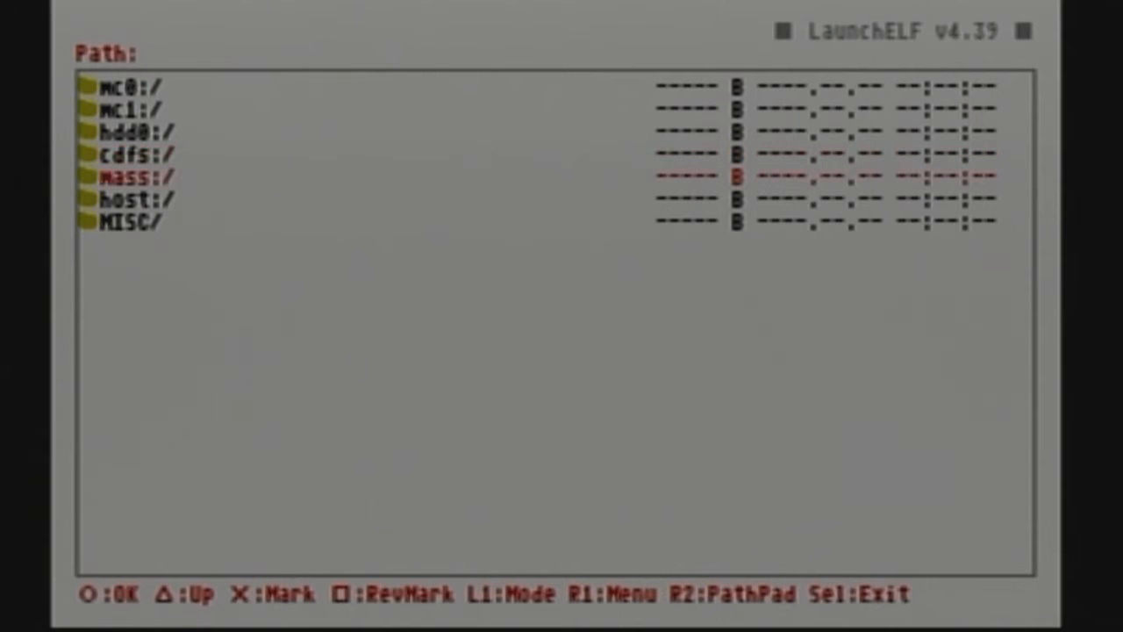
pyautogui.click(131, 176)
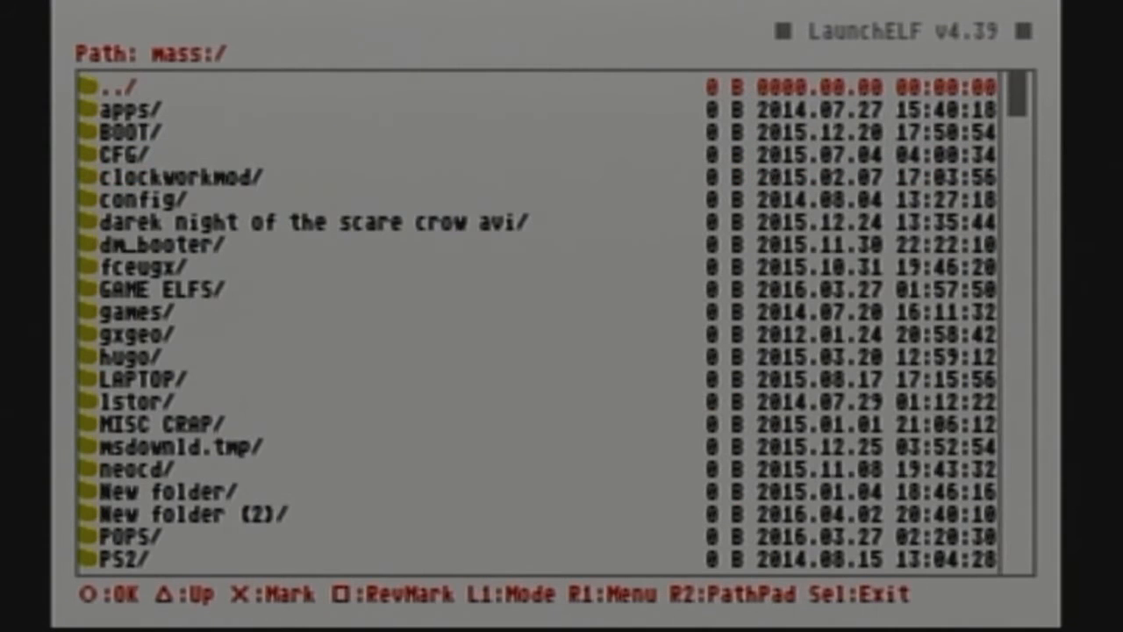
pyautogui.press('down')
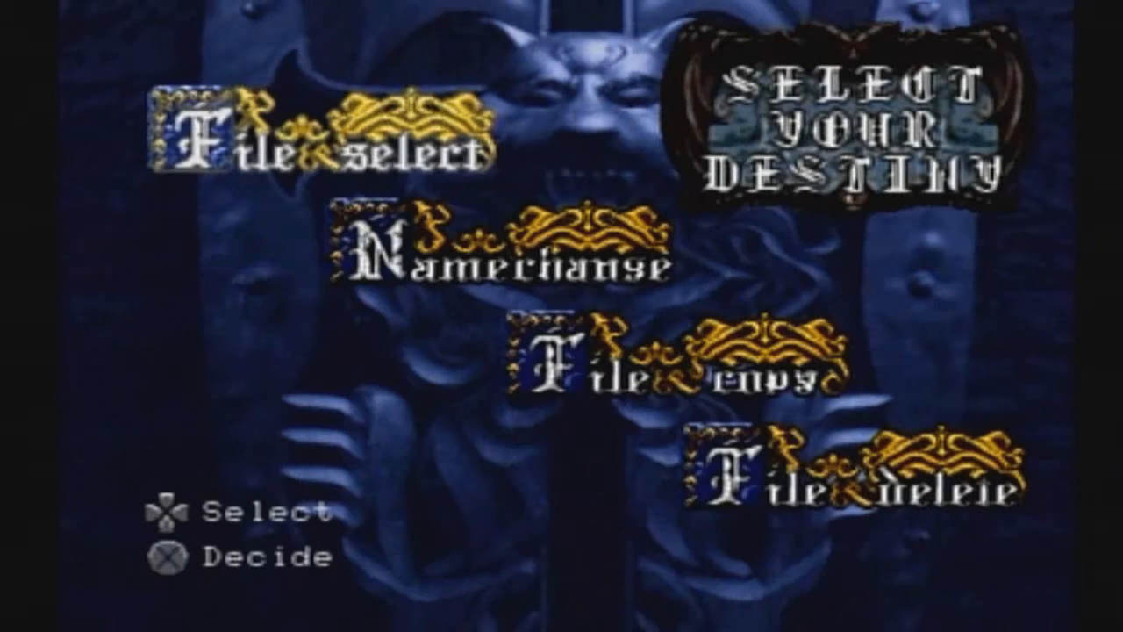
# Choose File select to load the converted 255% save from the memory card
pyautogui.click(316, 147)
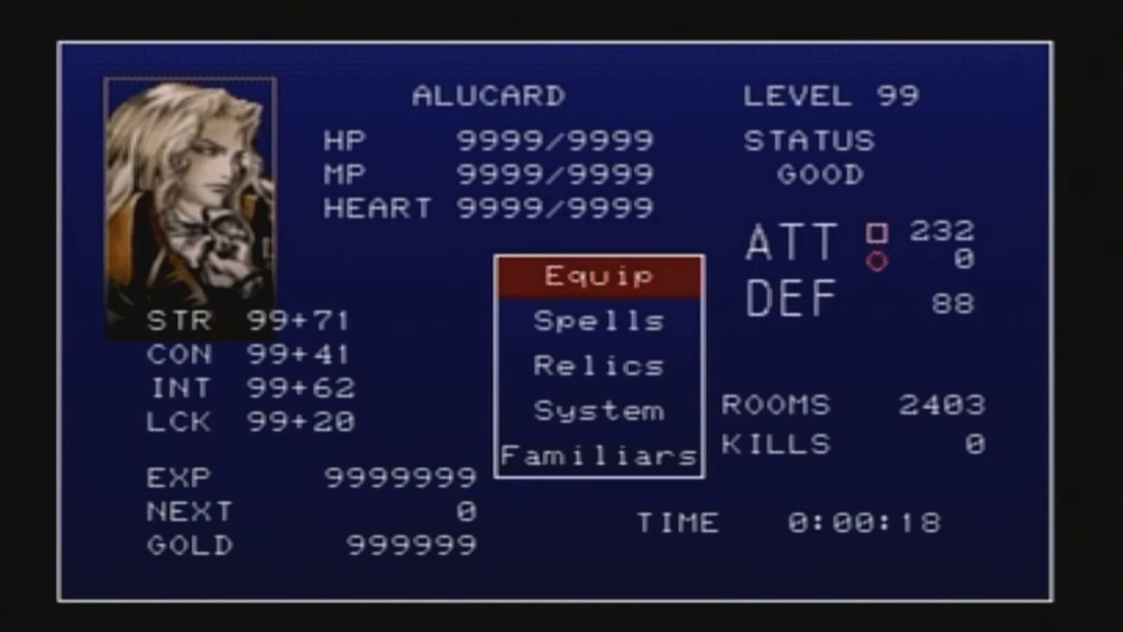
# Browse Alucard's equipment, carried items and special moves, then back out to the status menu
pyautogui.click(596, 277)
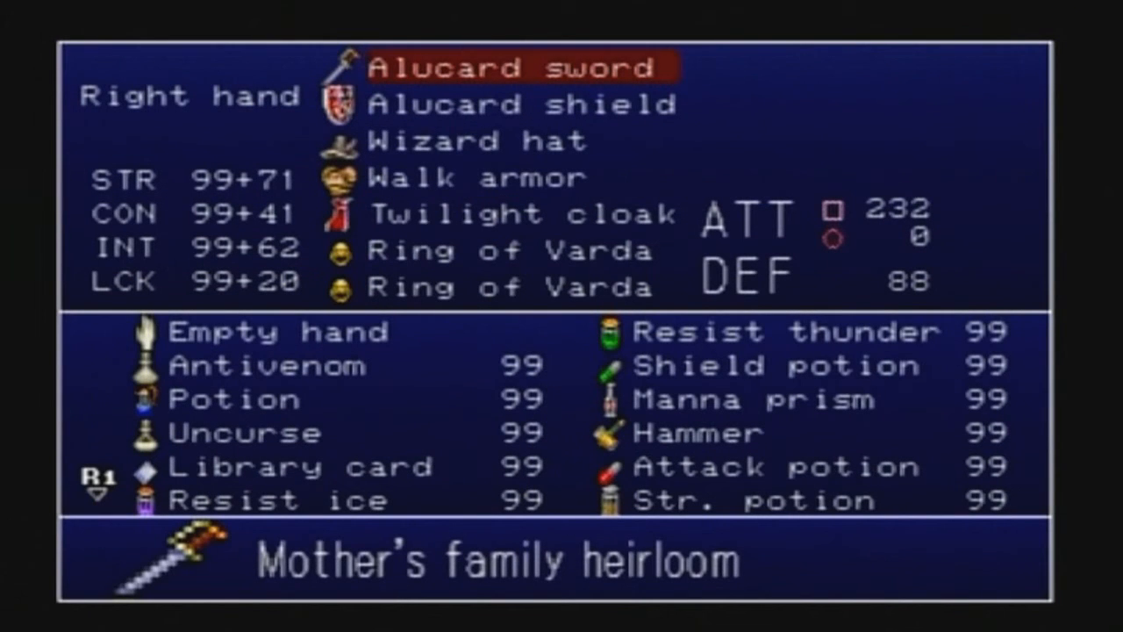
pyautogui.press('down')
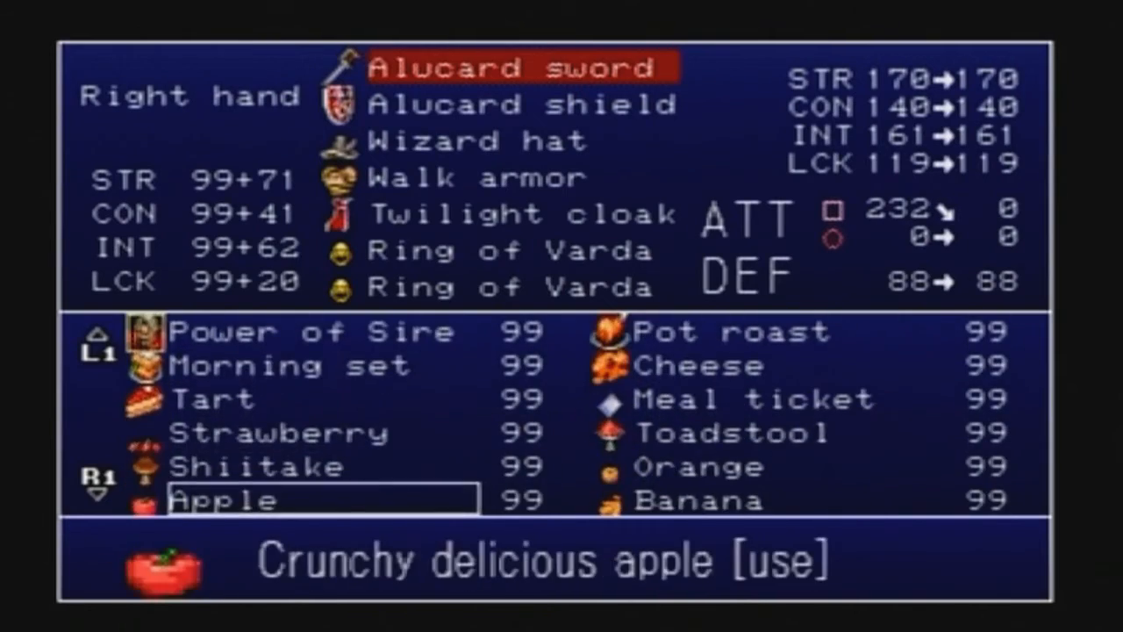
pyautogui.scroll(-3)
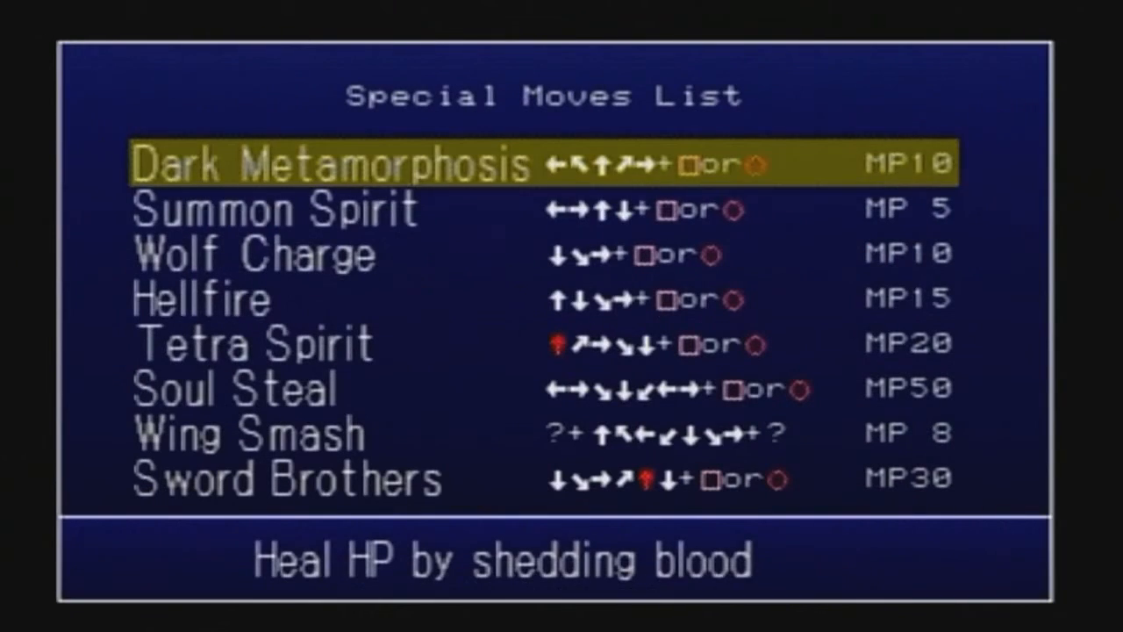
pyautogui.press('up')
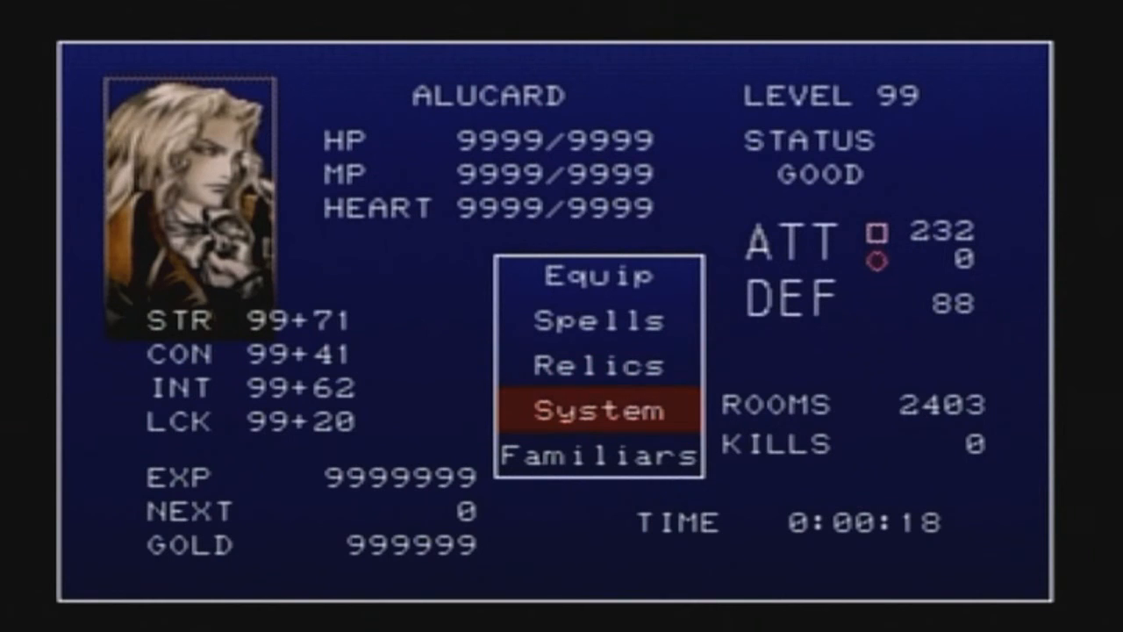
# Close the menu and resume controlling Alucard in the castle room
pyautogui.press('Down')
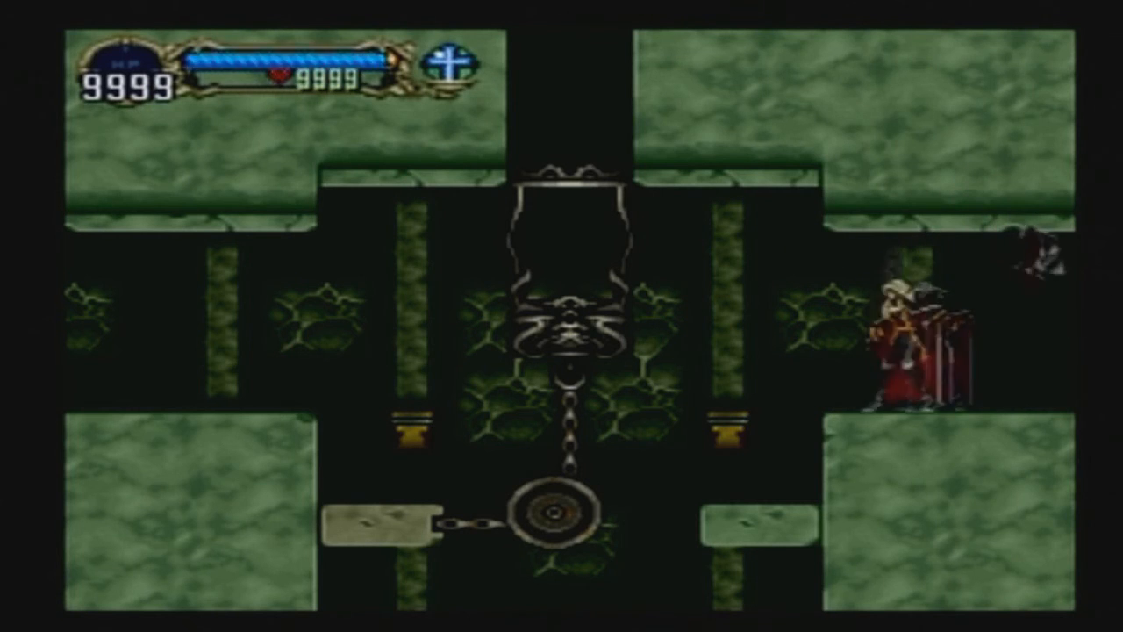
pyautogui.press('Right')
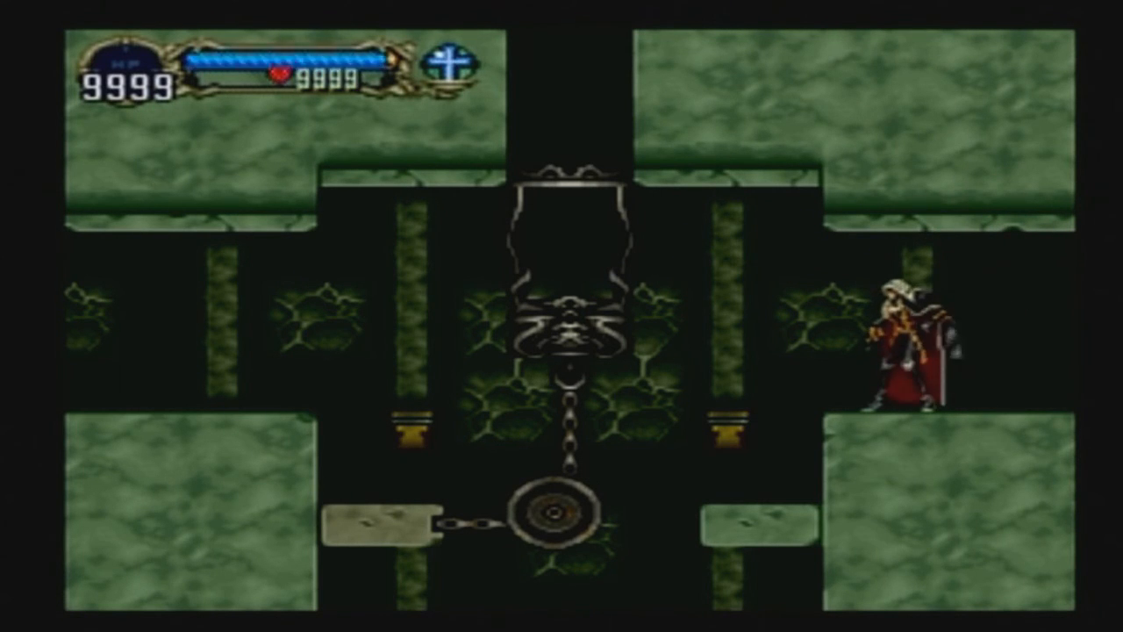